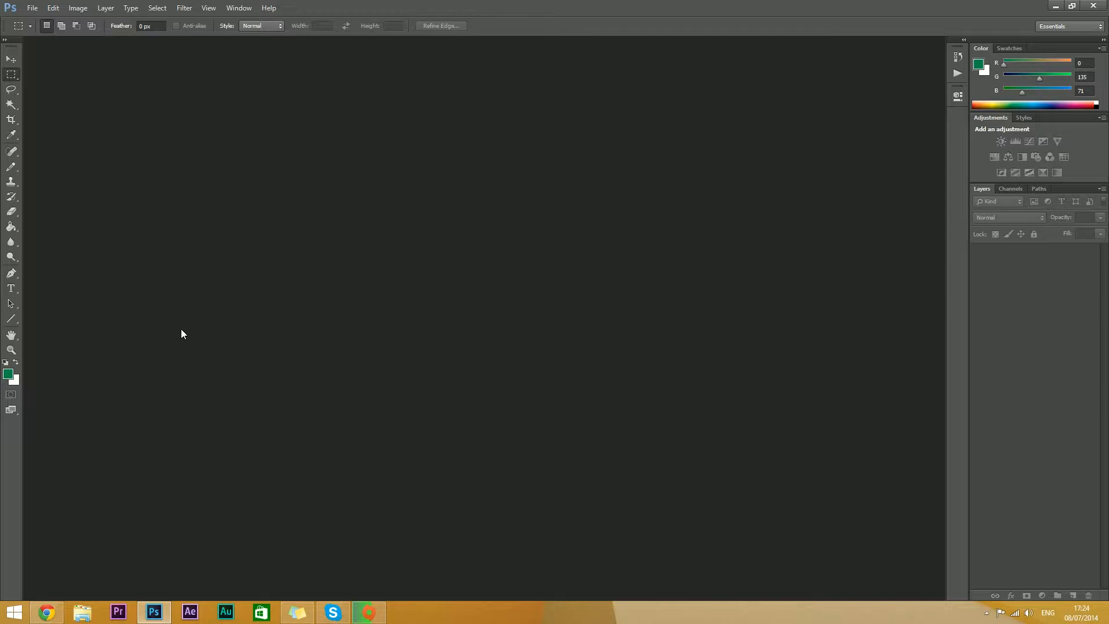
pyautogui.moveTo(174, 328)
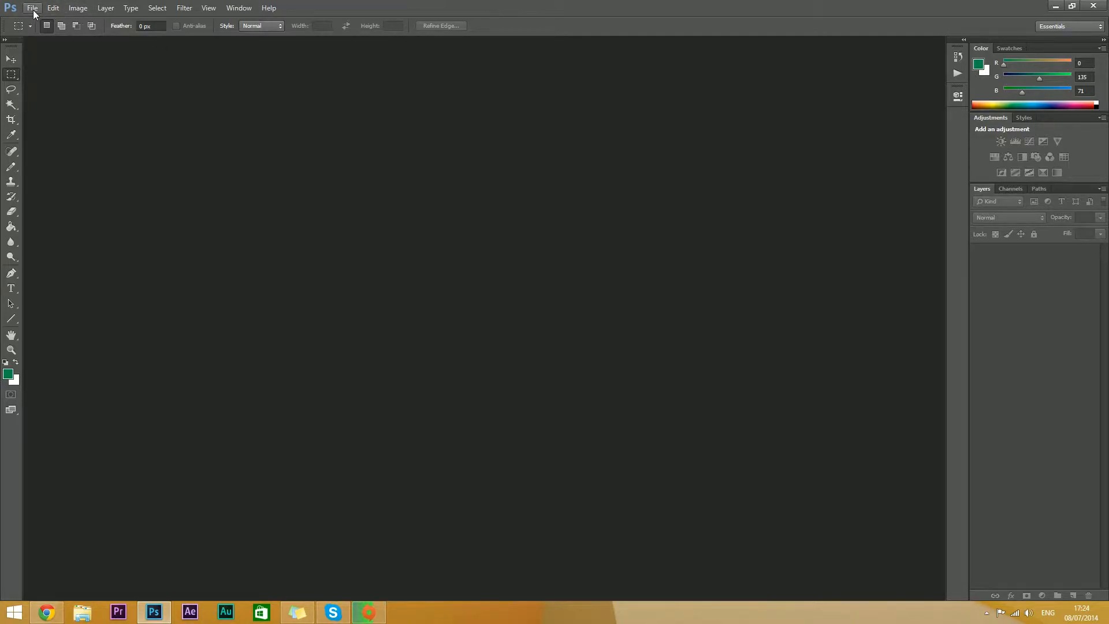
# Create a new square document with equal pixel width and height and a transparent background
pyautogui.click(33, 8)
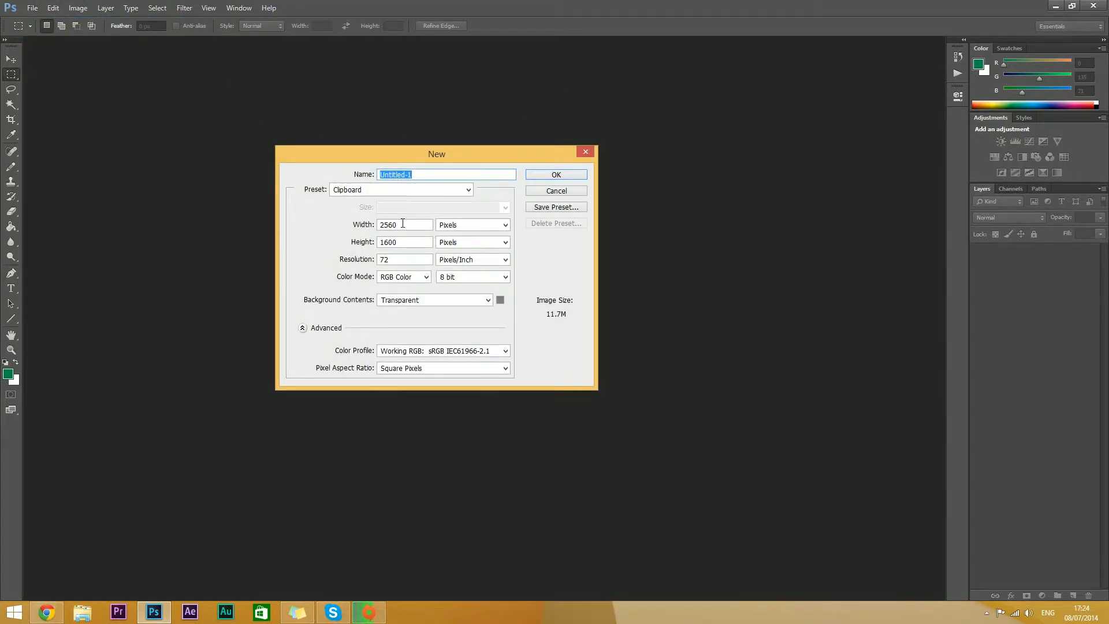
pyautogui.click(404, 224)
pyautogui.write('1')
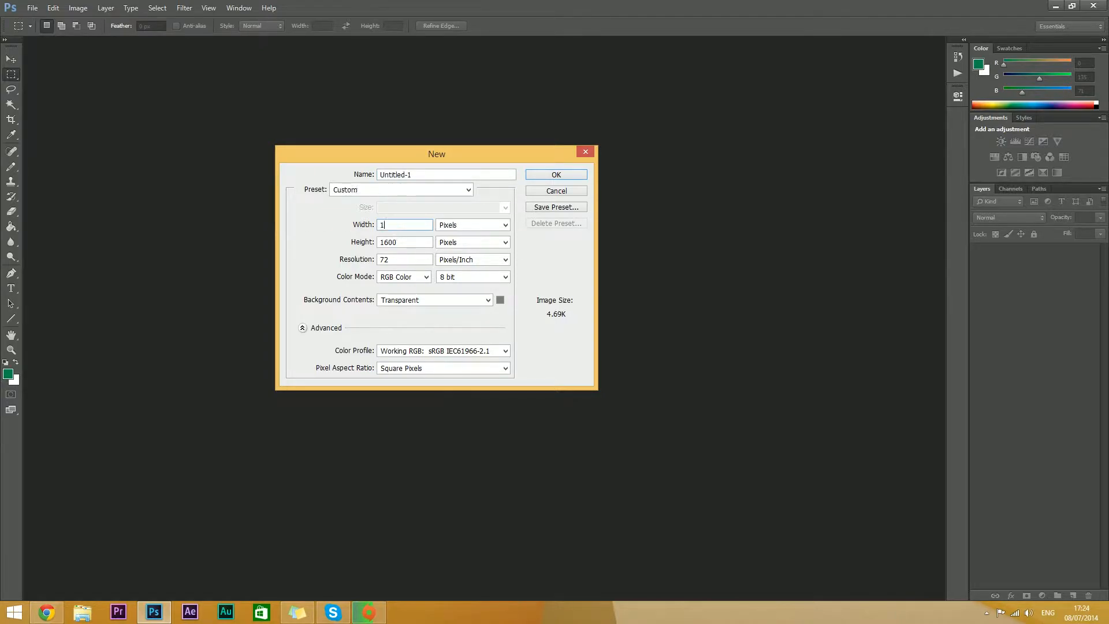
pyautogui.write('000')
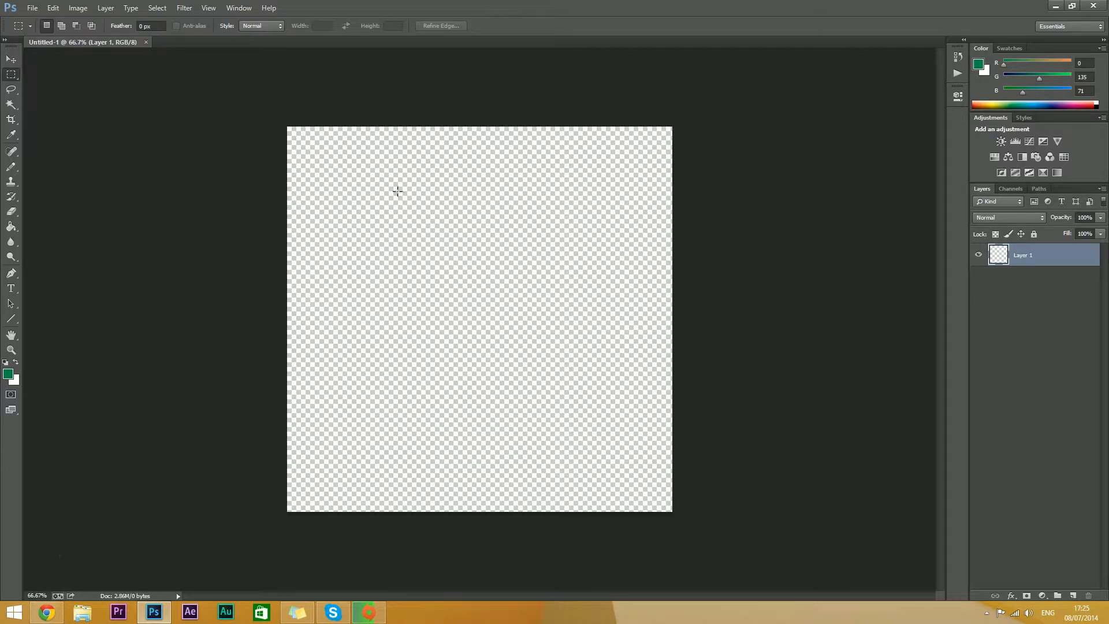
pyautogui.click(45, 612)
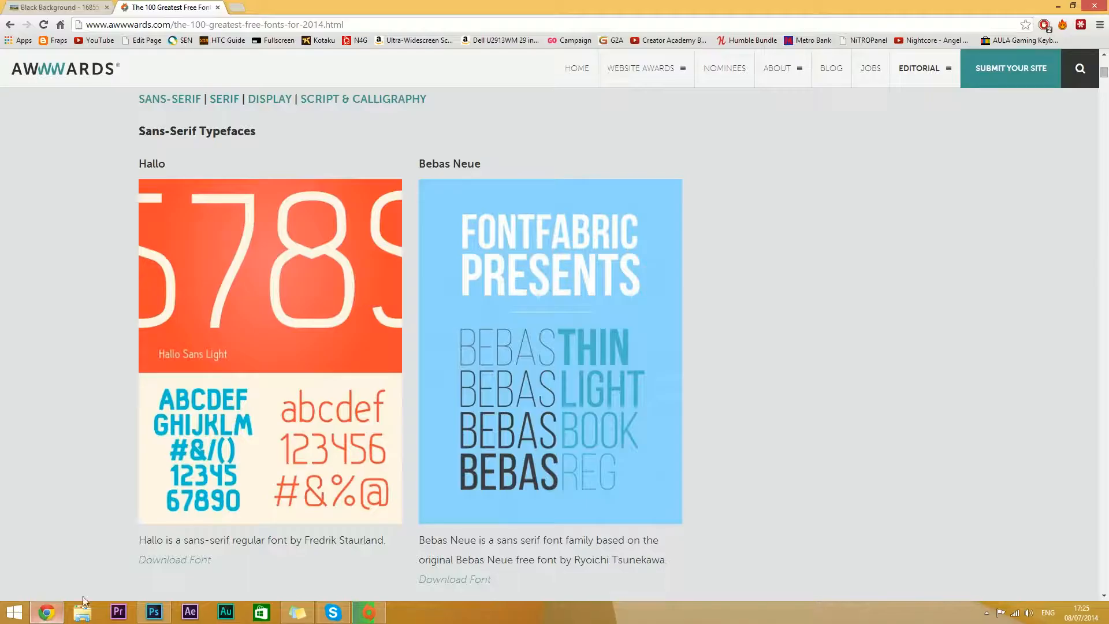
# Fill Layer 1 with a dark textured background image fitted to the canvas
pyautogui.click(152, 612)
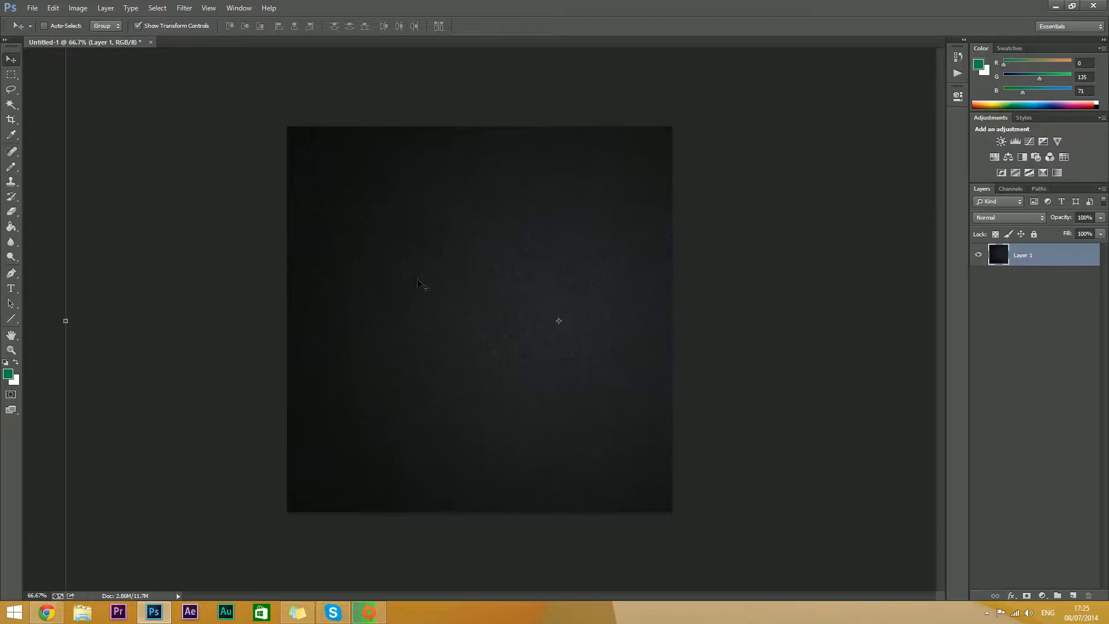
pyautogui.moveTo(65, 320)
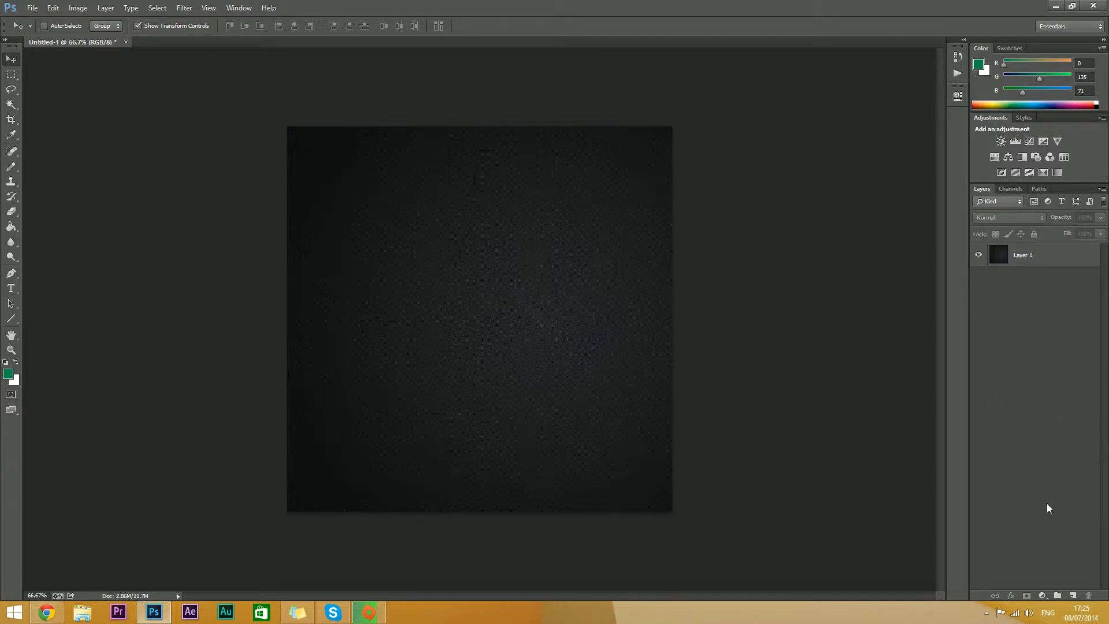
# Scroll the Awwwards free fonts article to the FairView and Mohave typefaces
pyautogui.click(1071, 595)
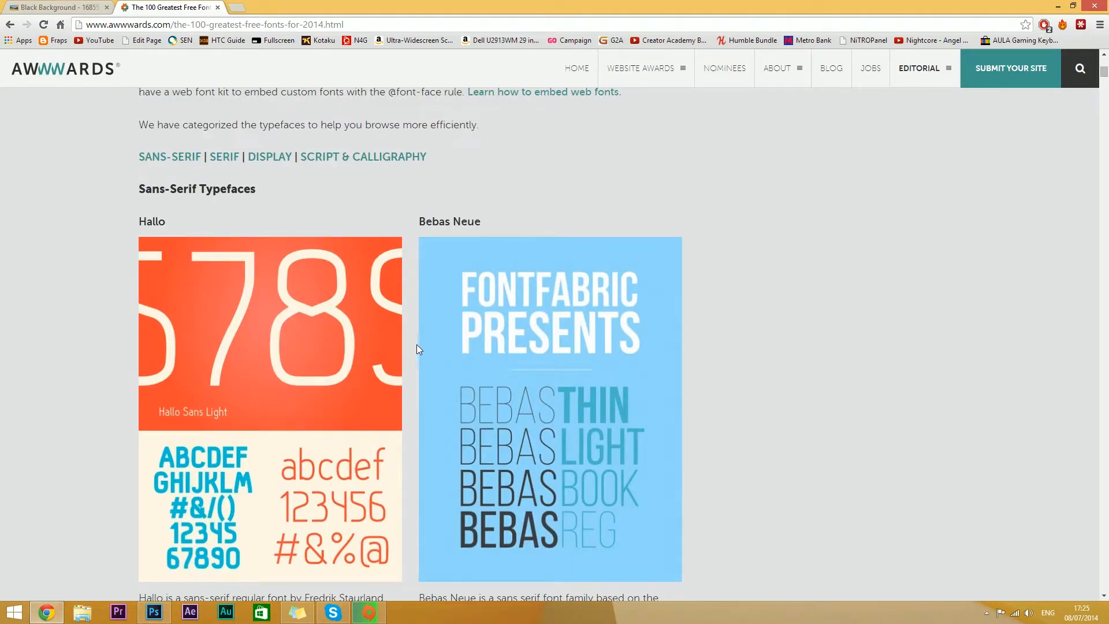
pyautogui.scroll(-3)
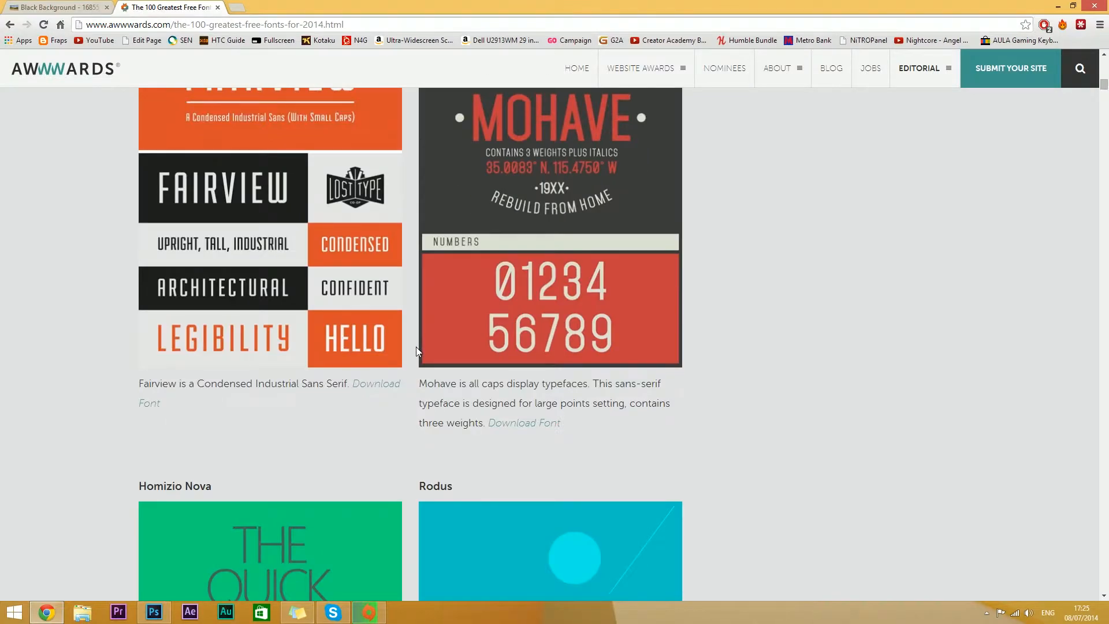
pyautogui.scroll(-3)
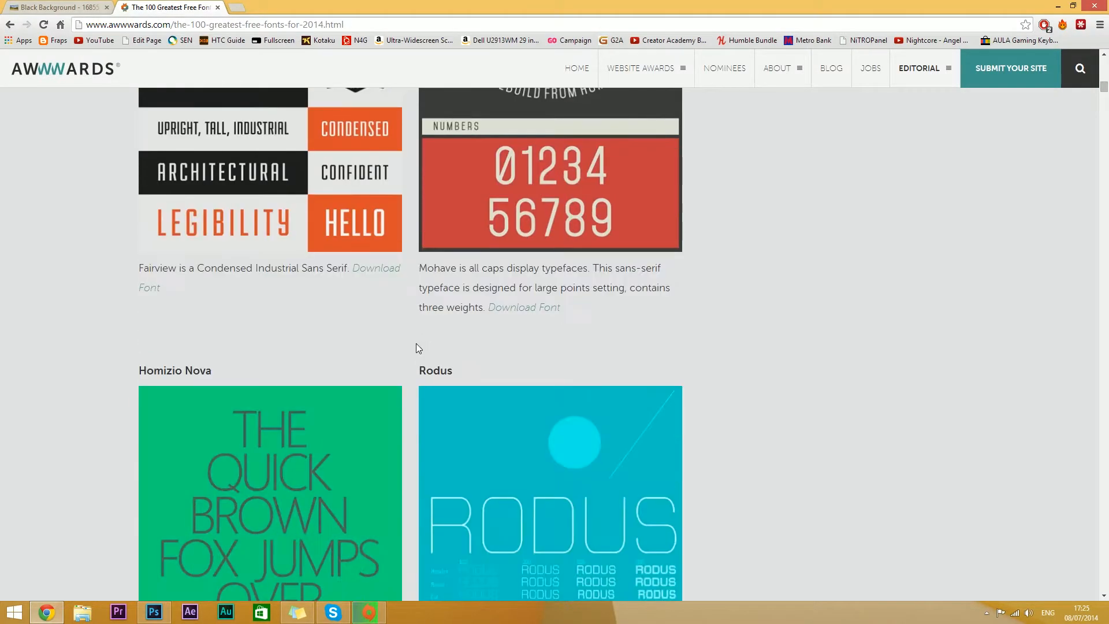
pyautogui.scroll(3)
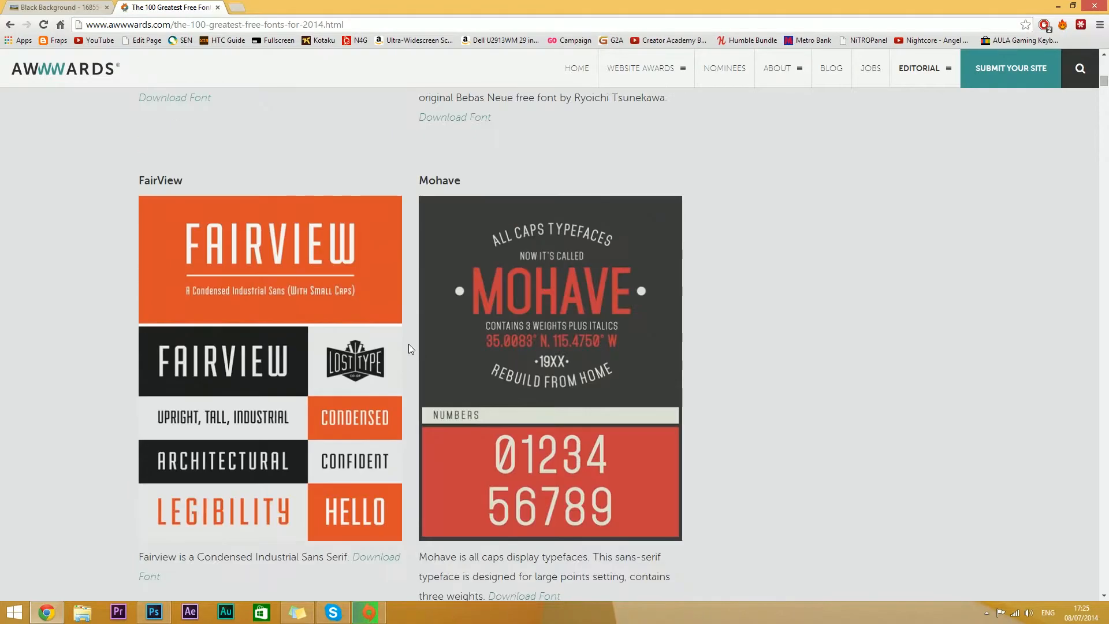
# Type a yellow letter A in Intro Inline as a new text layer on the canvas
pyautogui.click(152, 613)
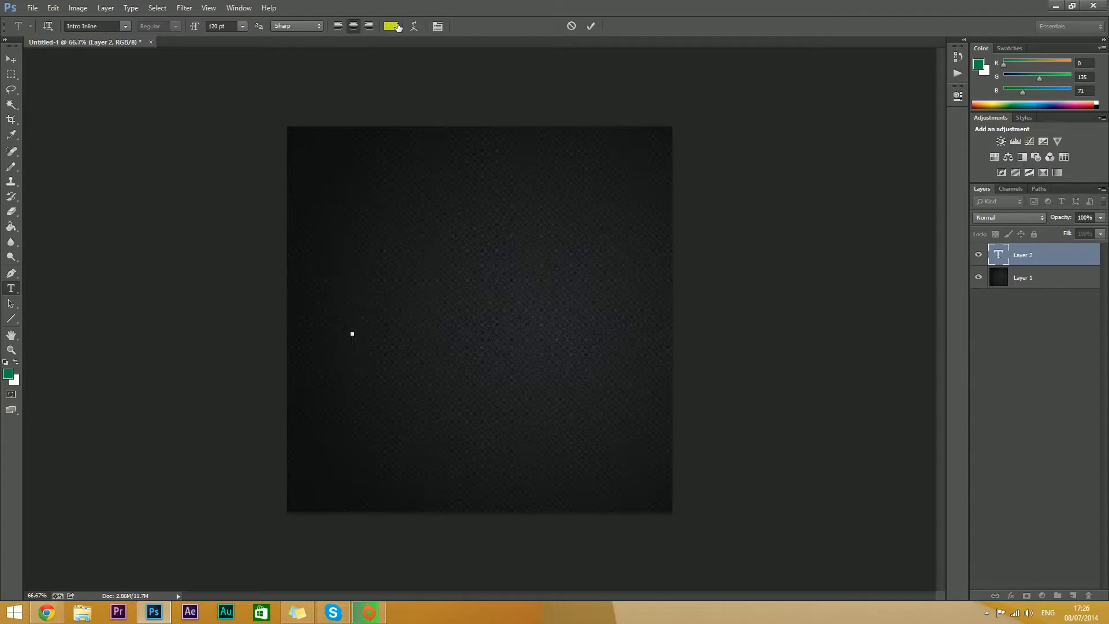
pyautogui.click(352, 332)
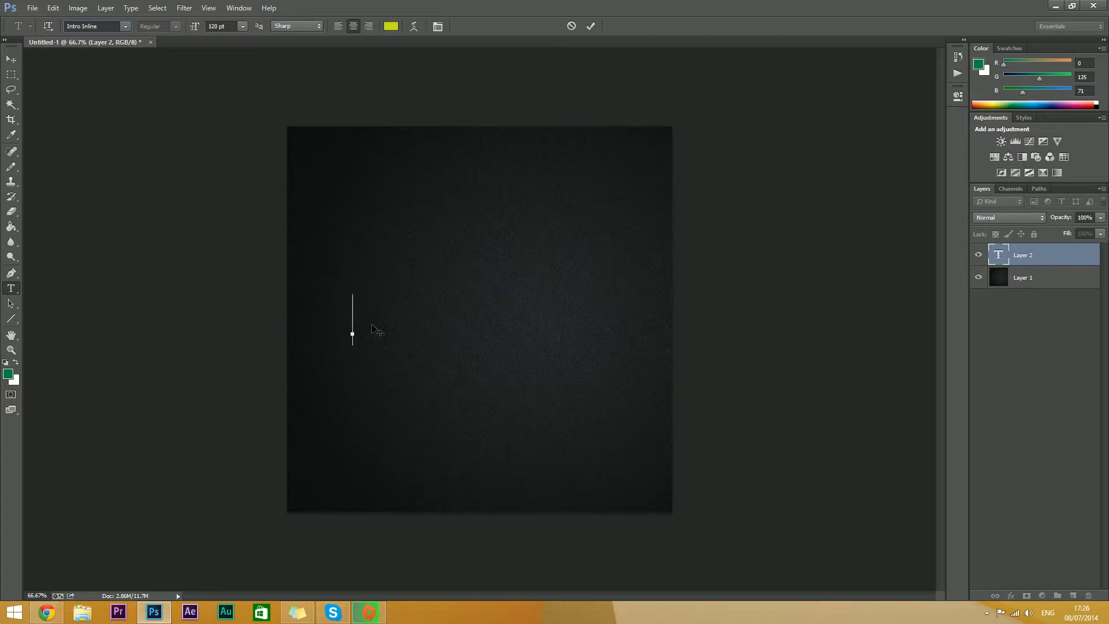
pyautogui.write('A')
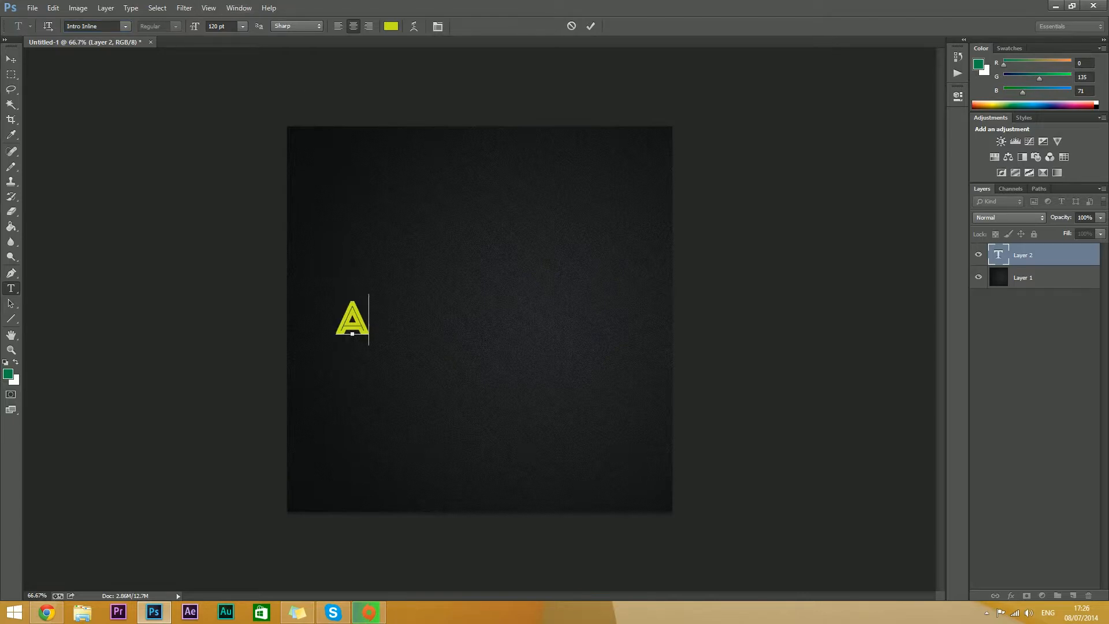
pyautogui.click(10, 59)
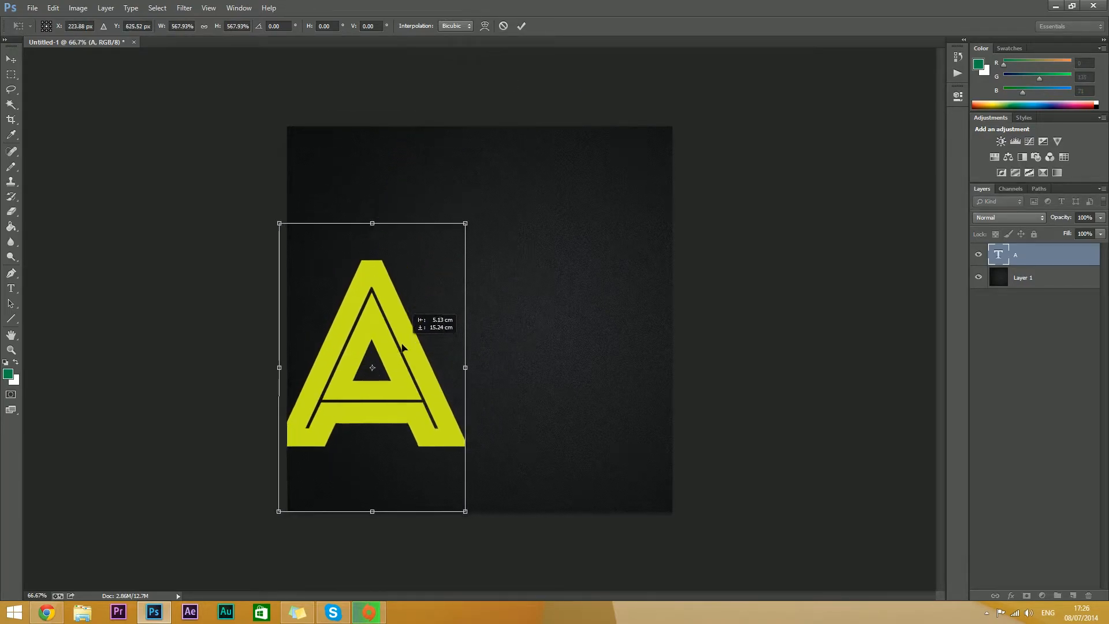
# Scale the A up with Free Transform and centre it on the dark background
pyautogui.moveTo(464, 510); pyautogui.dragTo(502, 540)
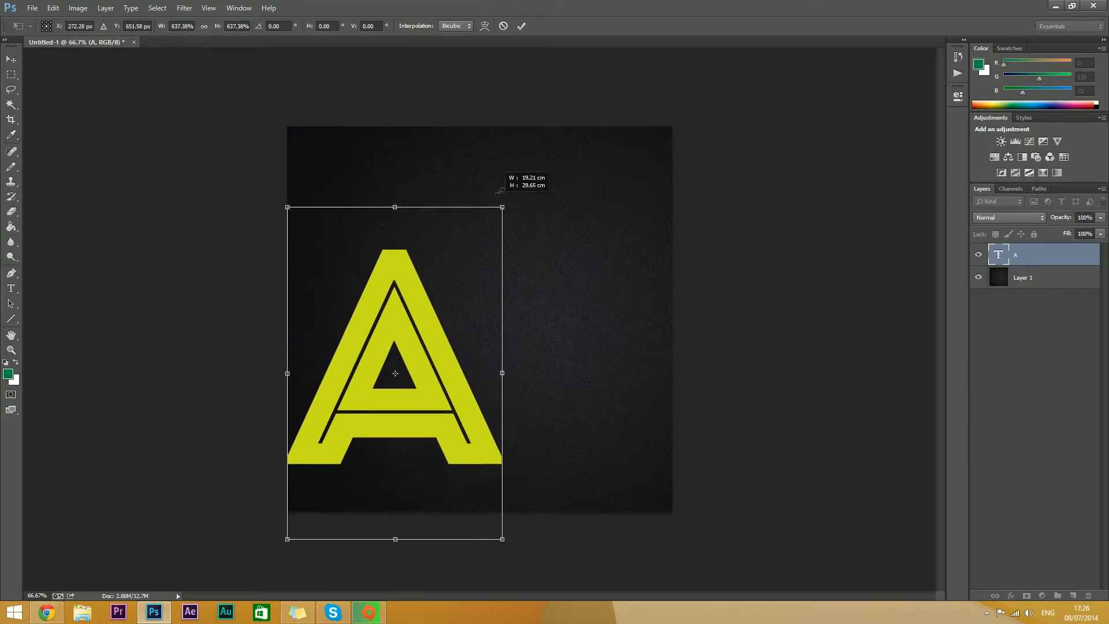
pyautogui.moveTo(503, 206); pyautogui.dragTo(546, 153)
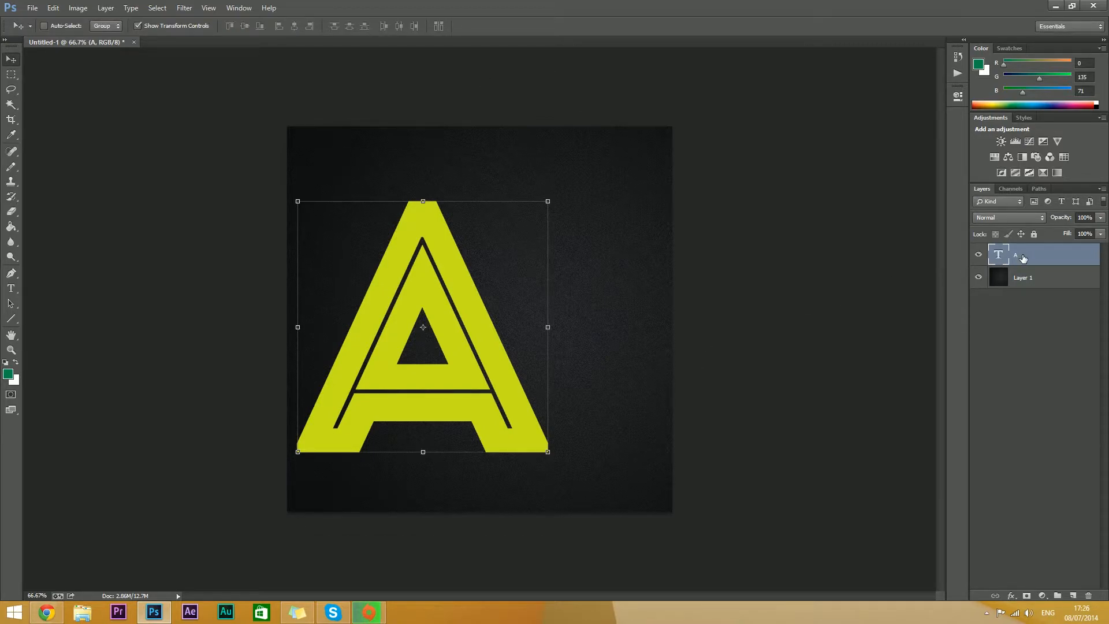
# Duplicate the A layer as a T and position it overlapping the A's right side
pyautogui.rightClick(1022, 254)
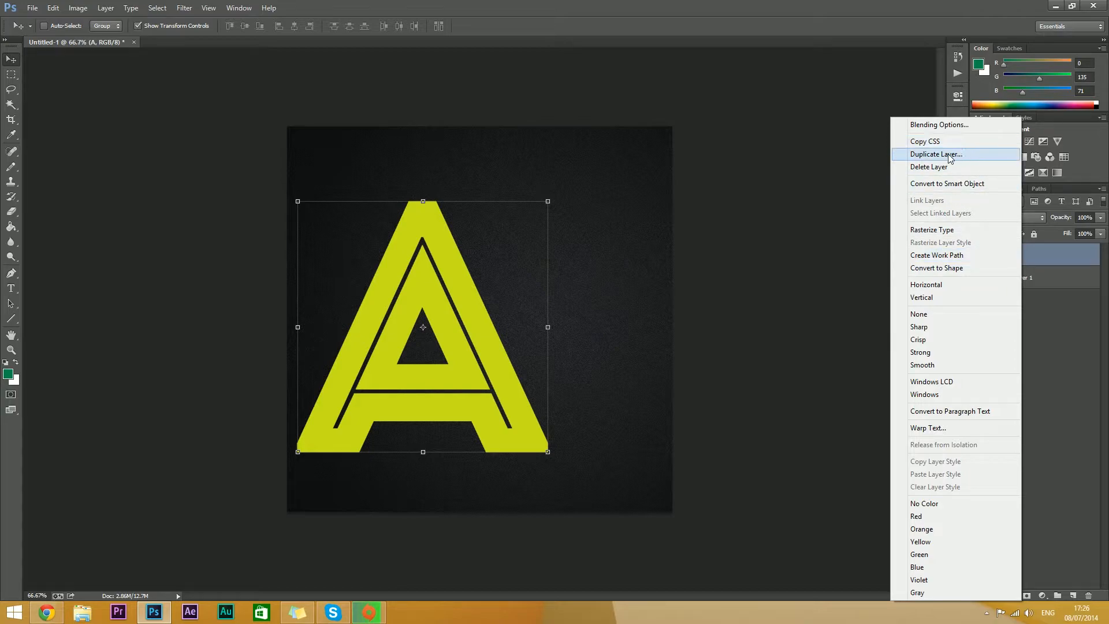
pyautogui.click(934, 154)
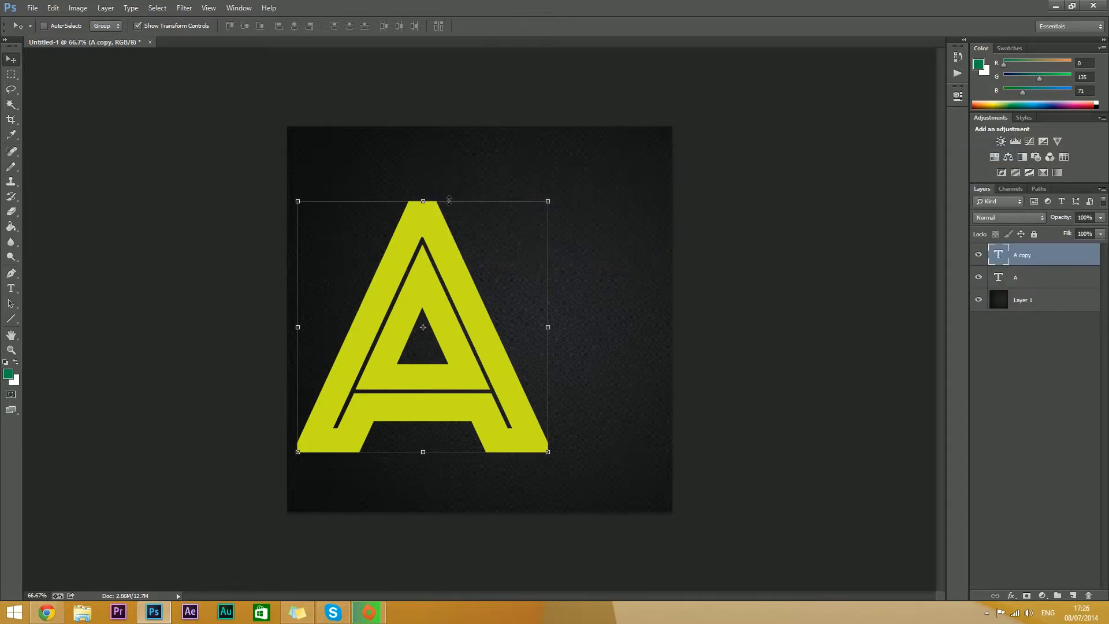
pyautogui.click(11, 289)
pyautogui.write('T')
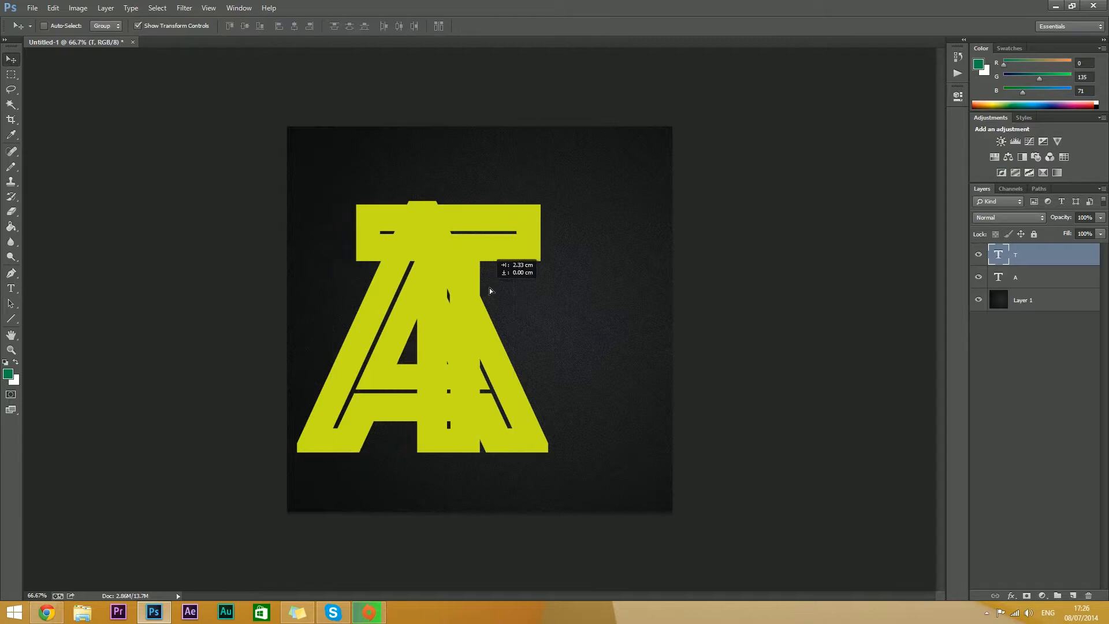
pyautogui.moveTo(490, 290); pyautogui.dragTo(590, 292)
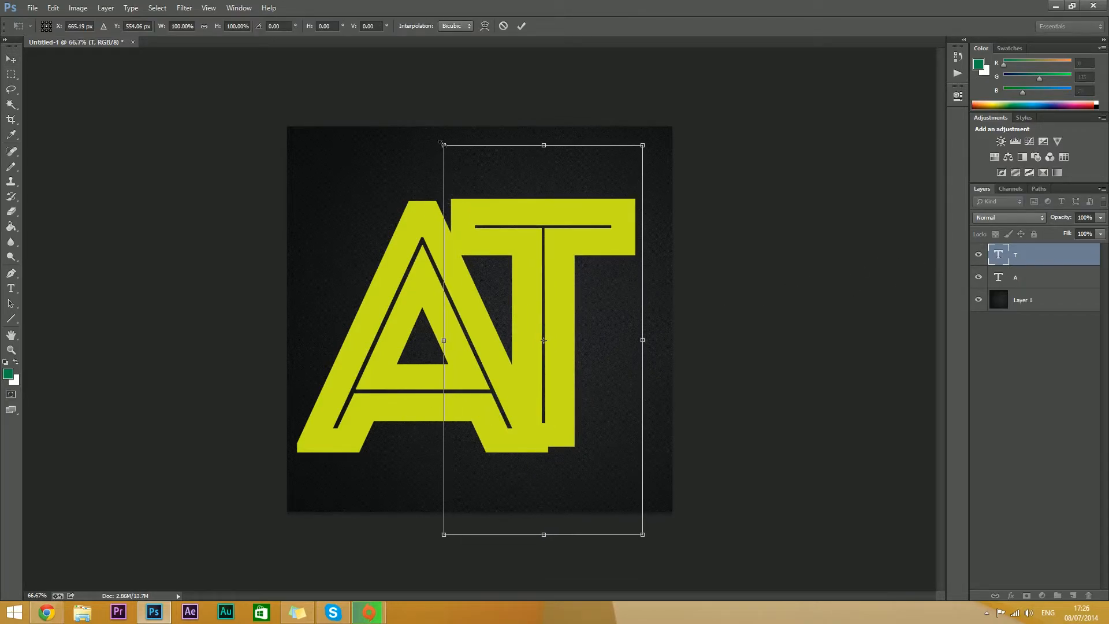
pyautogui.moveTo(642, 145); pyautogui.dragTo(645, 138)
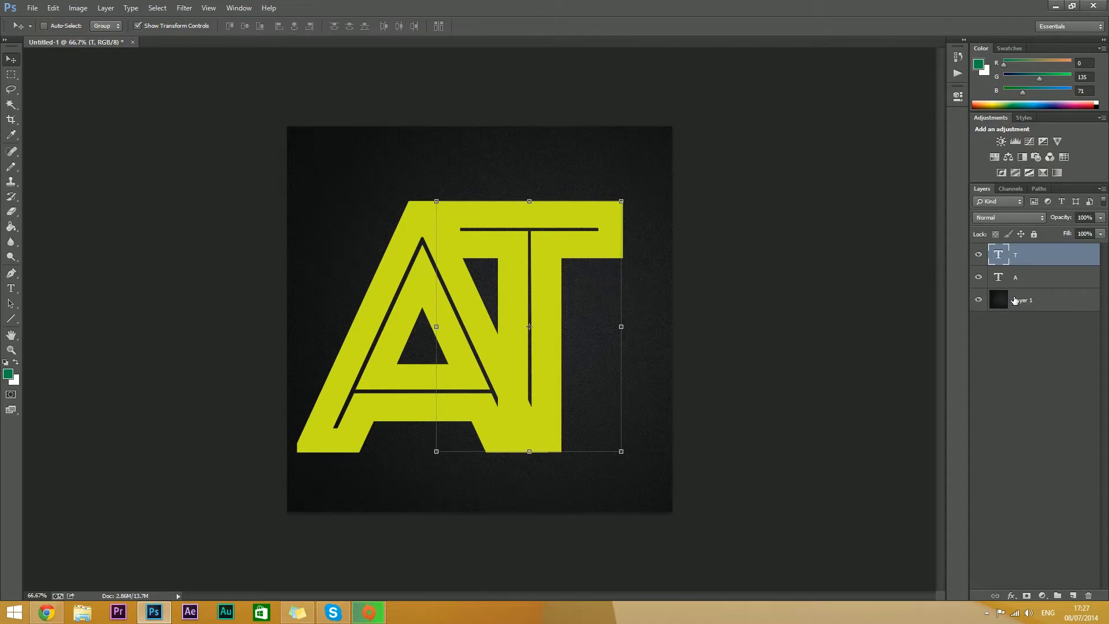
# Lower the T layer's opacity to 24% in Blending Options so it fades behind the A
pyautogui.click(1022, 301)
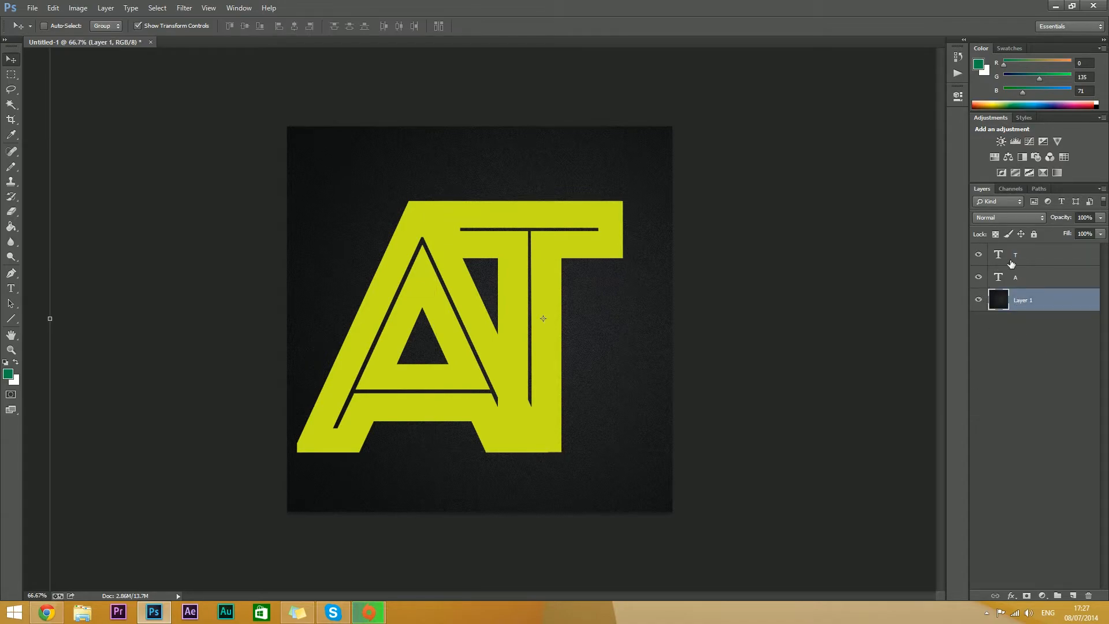
pyautogui.rightClick(1022, 254)
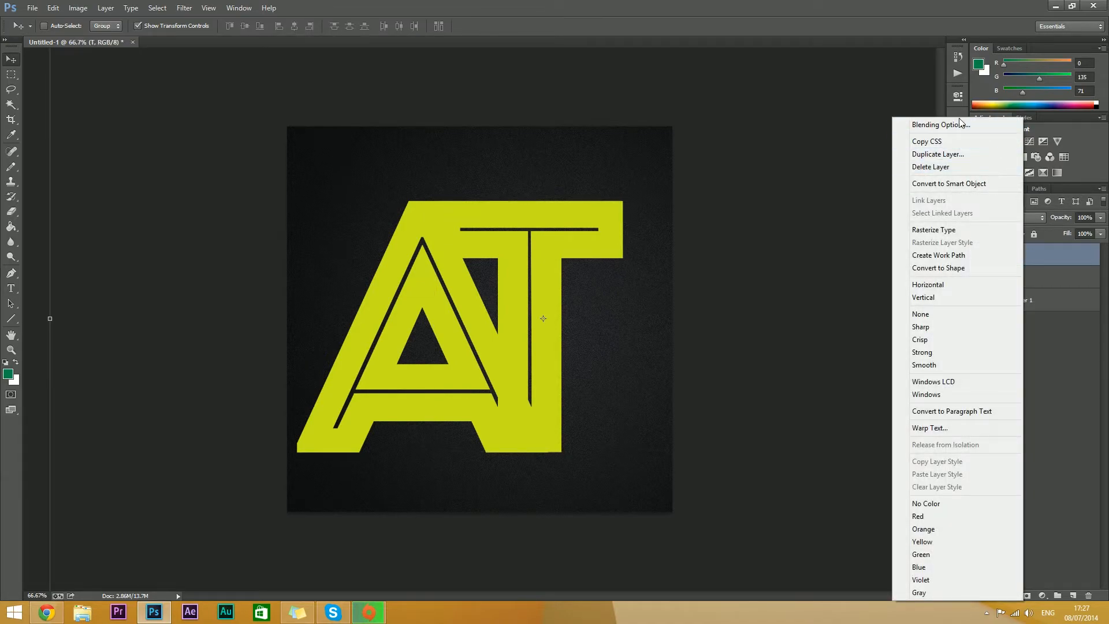
pyautogui.click(941, 125)
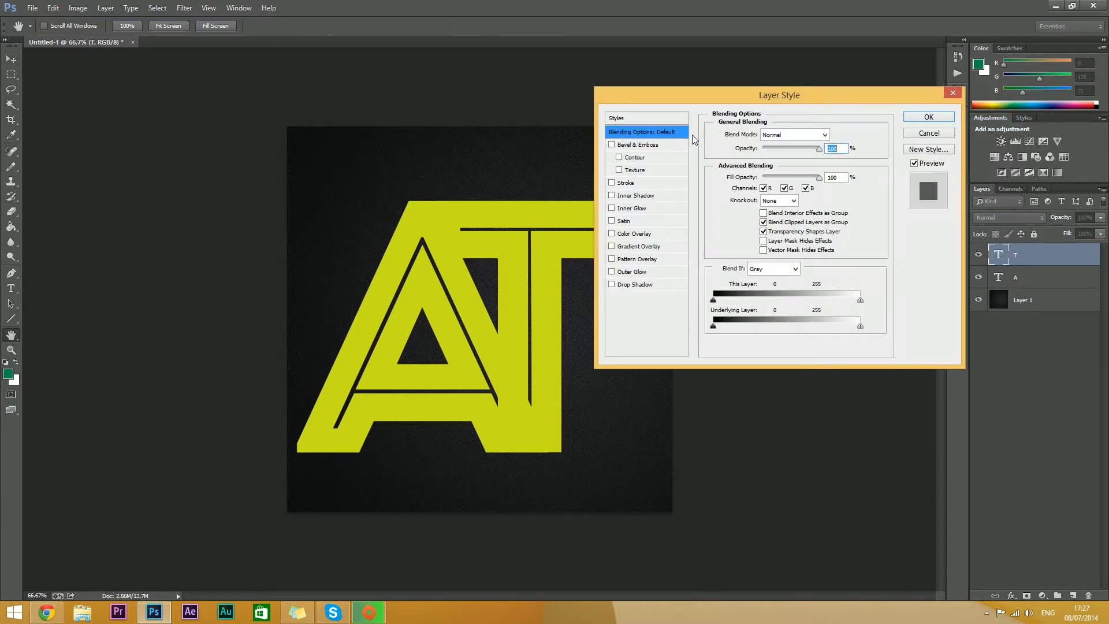
pyautogui.moveTo(777, 94); pyautogui.dragTo(859, 62)
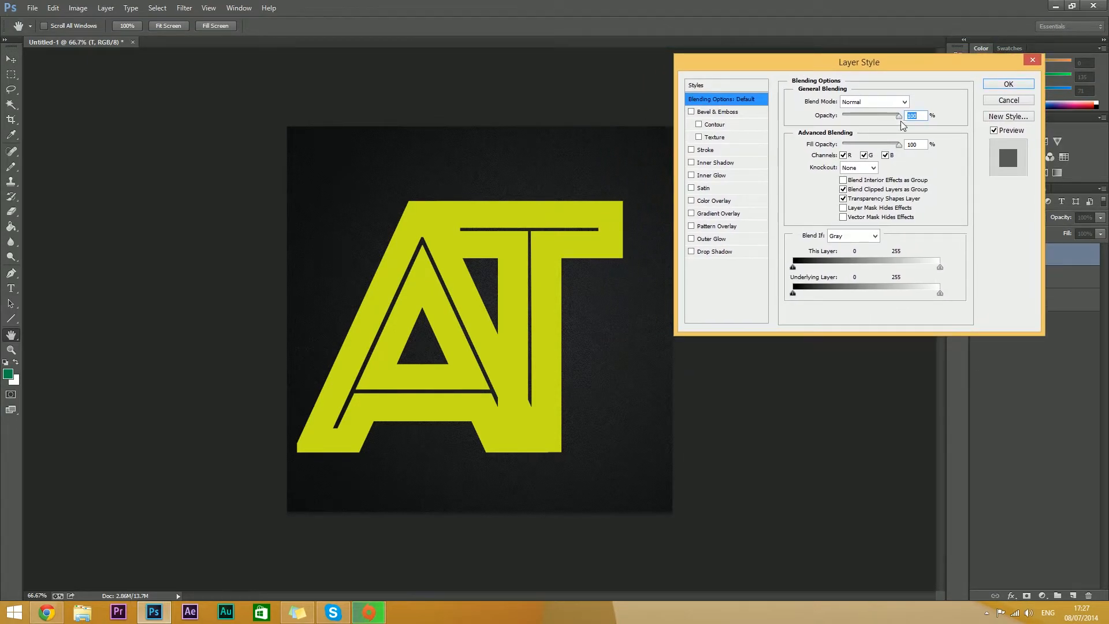
pyautogui.moveTo(899, 116); pyautogui.dragTo(886, 116)
pyautogui.write('24')
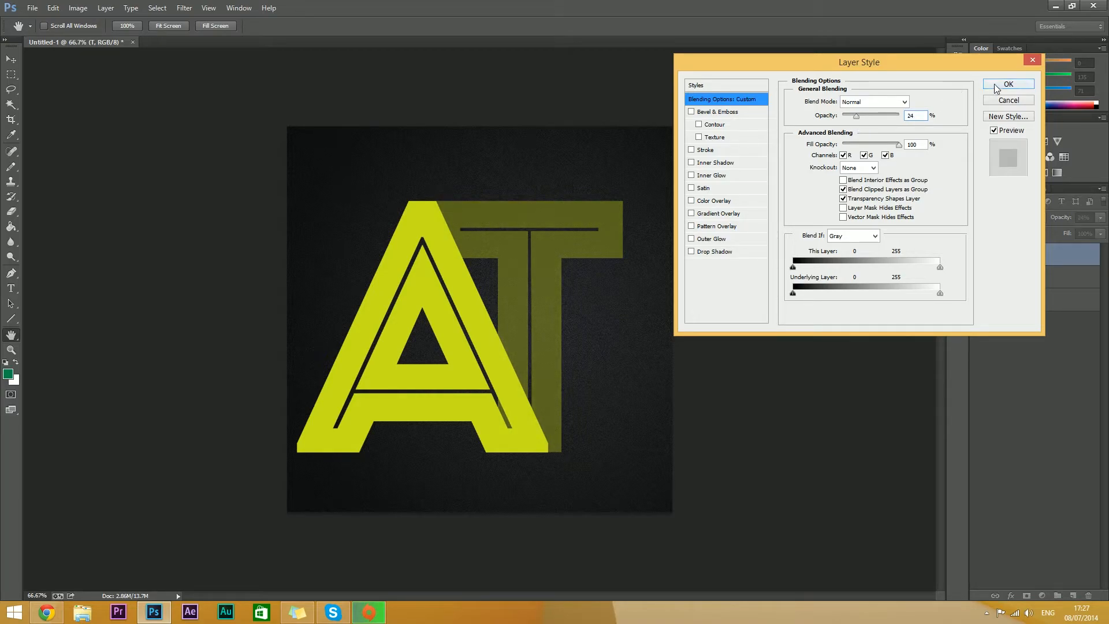
pyautogui.click(1007, 83)
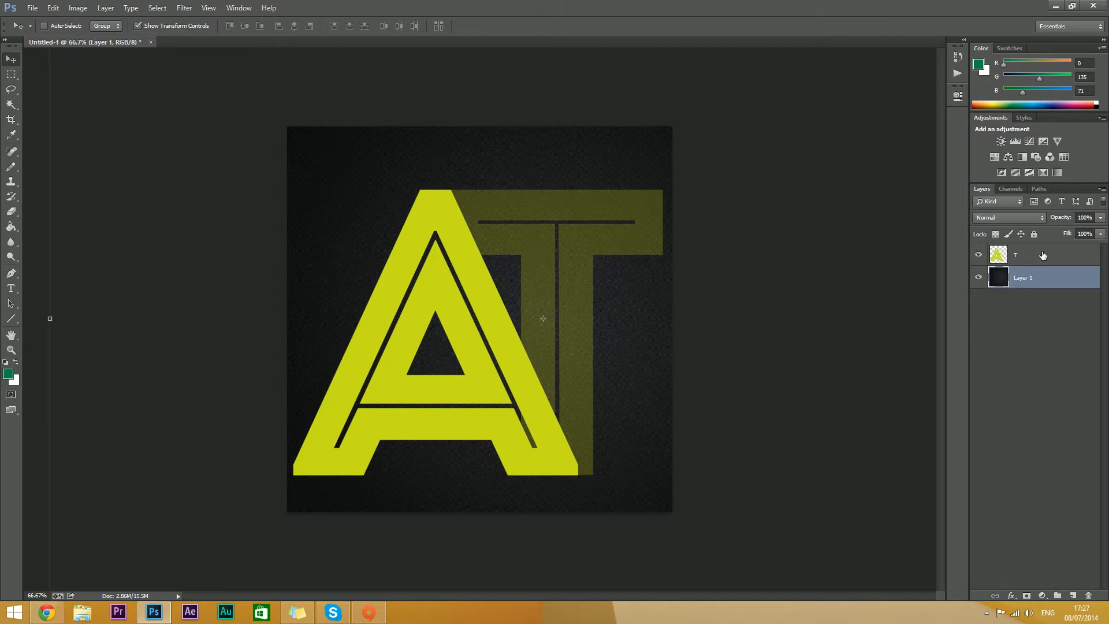
# Try Stroke and Inner Shadow on the lettering layer in Layer Style, leaving both off
pyautogui.click(1026, 254)
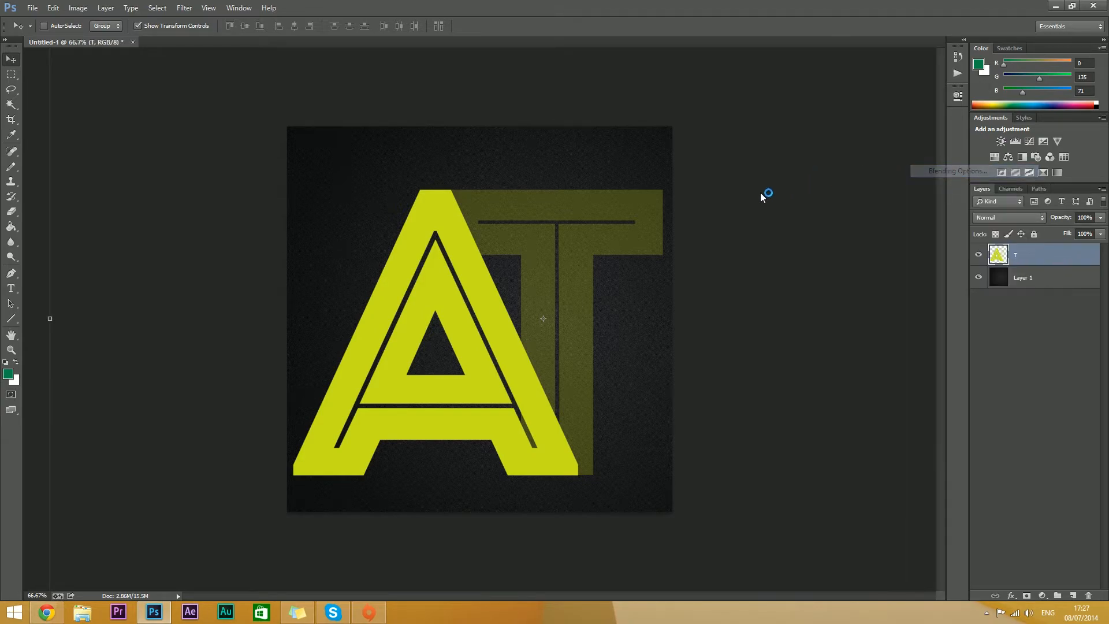
pyautogui.click(955, 171)
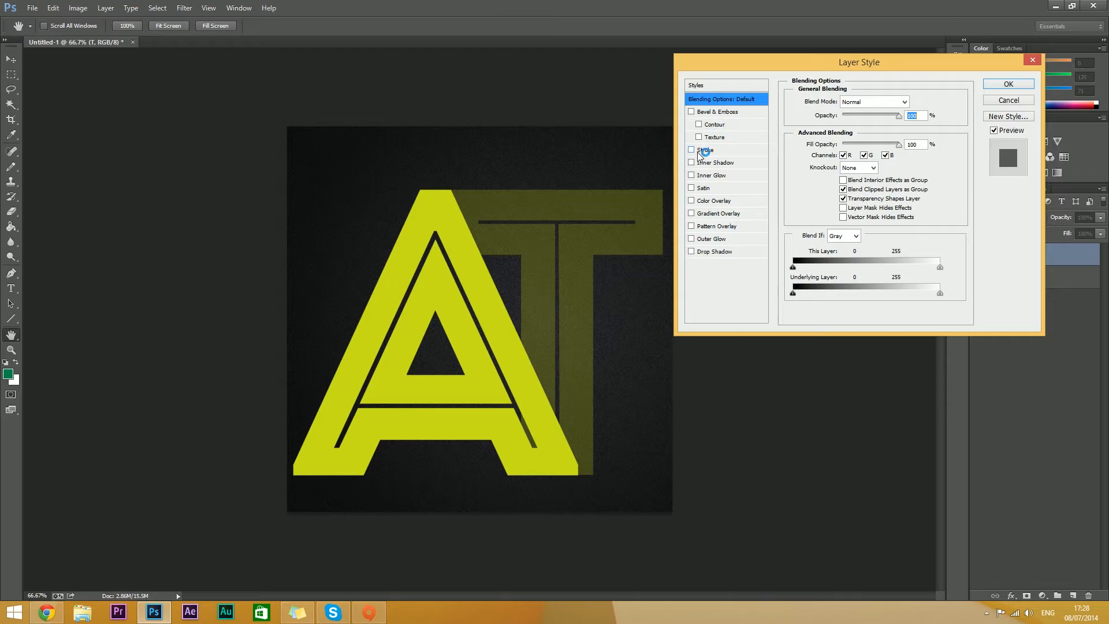
pyautogui.click(691, 150)
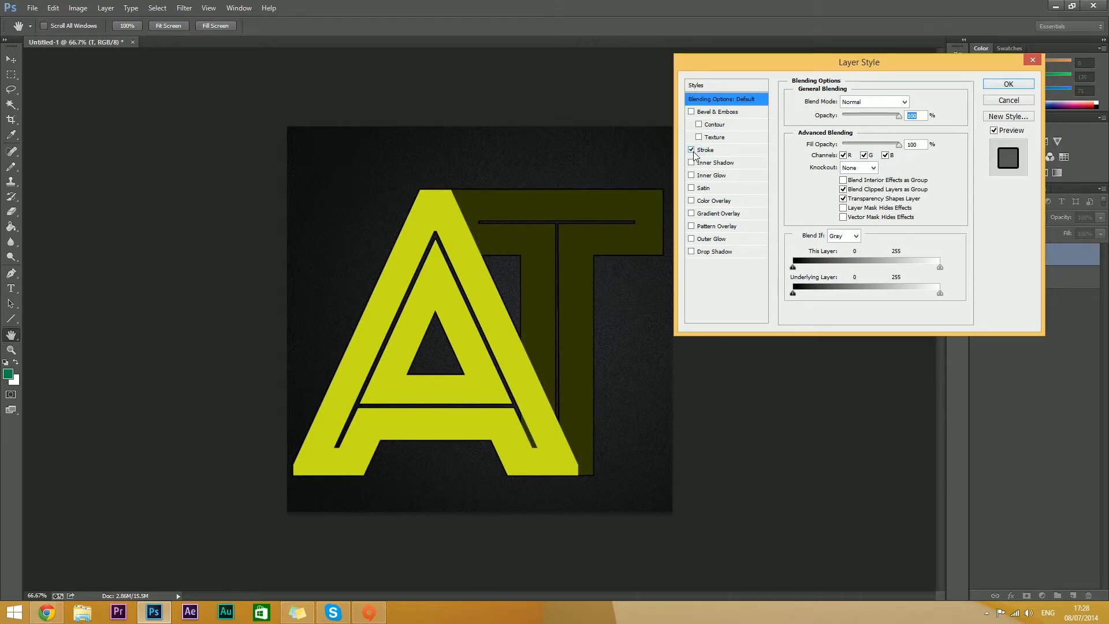
pyautogui.click(691, 149)
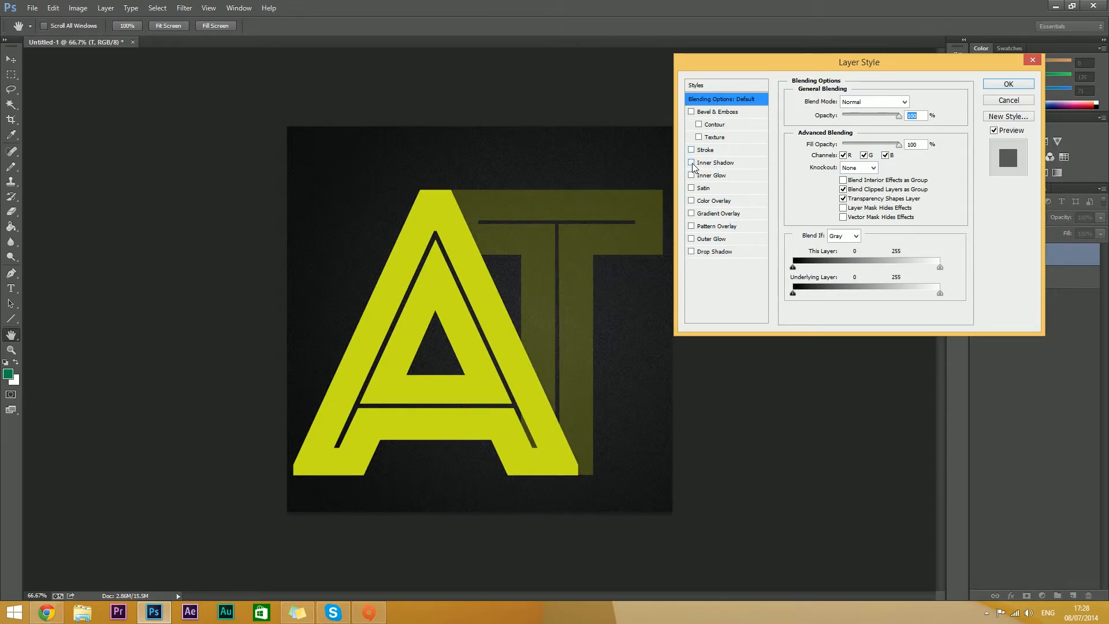
pyautogui.click(691, 163)
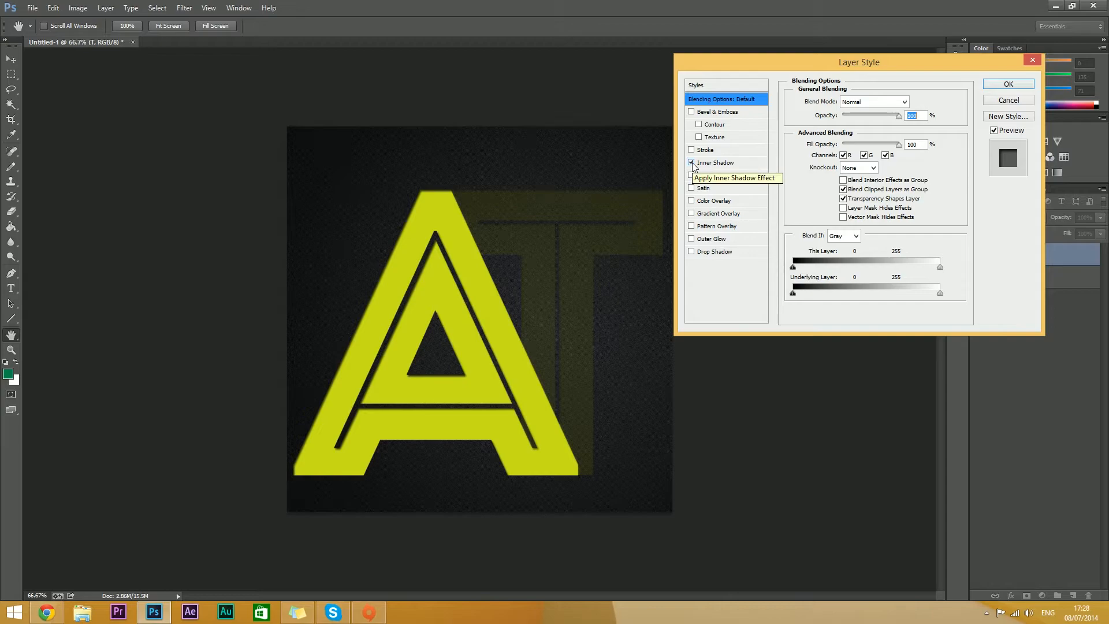
pyautogui.click(691, 162)
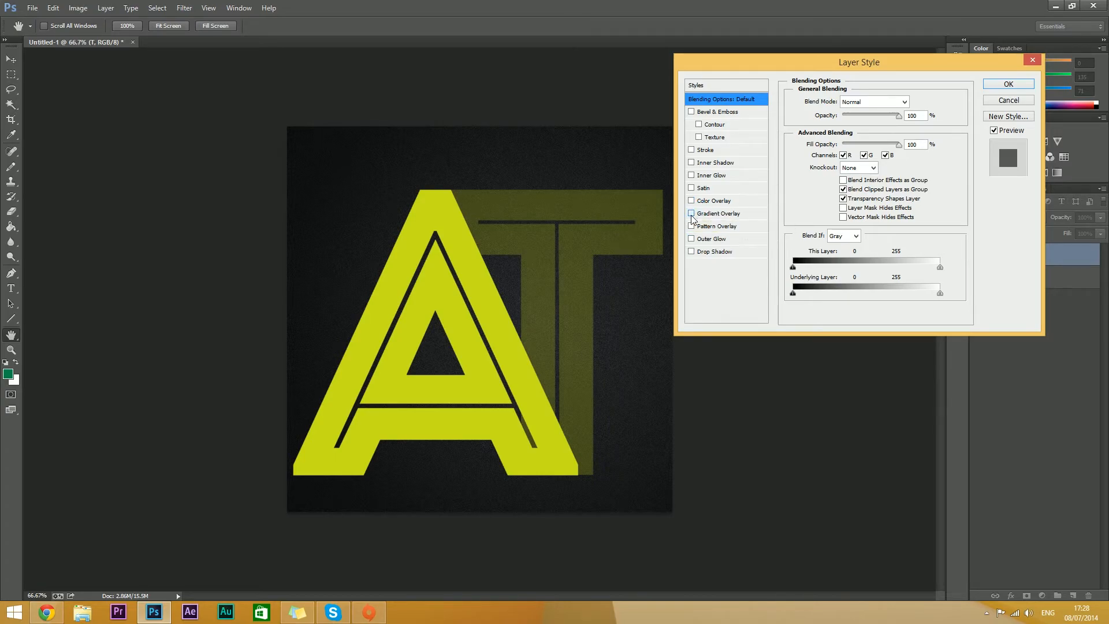
pyautogui.click(691, 214)
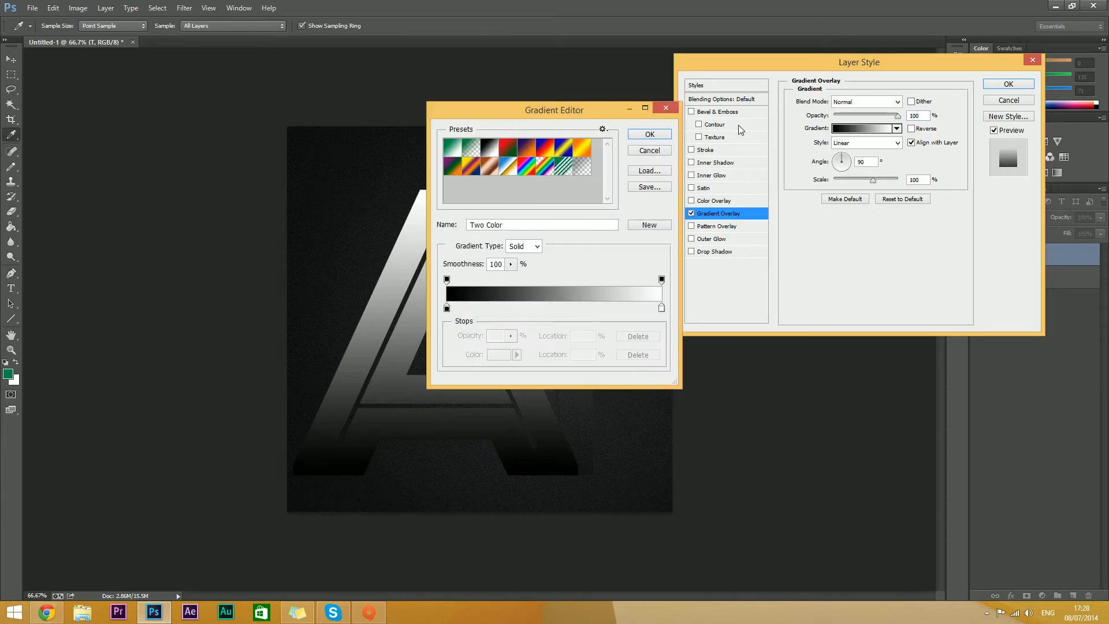
pyautogui.click(648, 134)
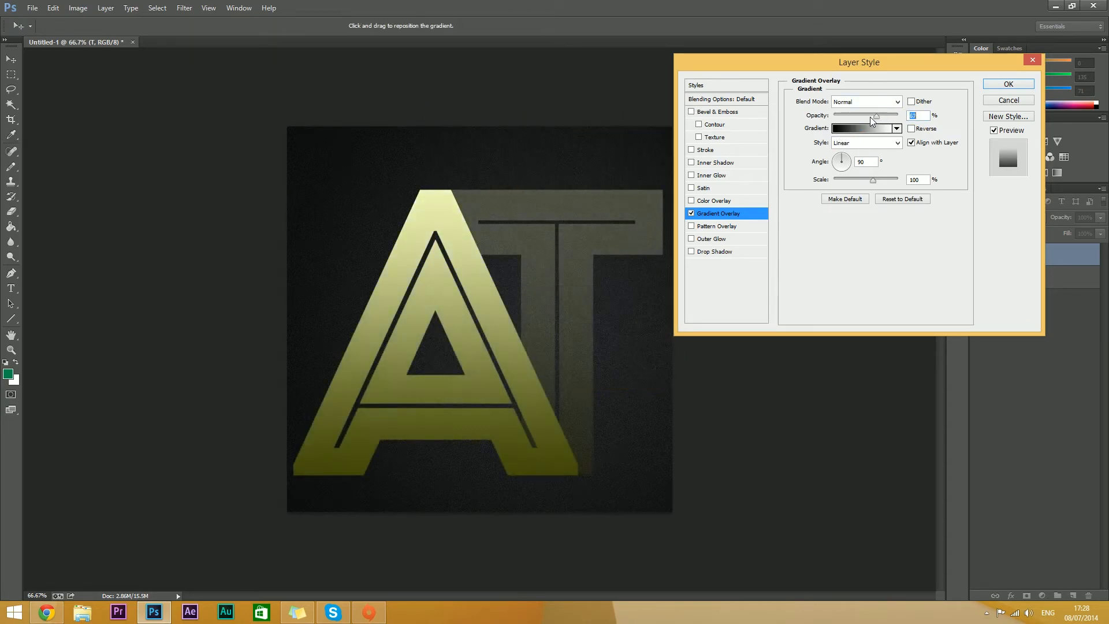
pyautogui.moveTo(874, 115); pyautogui.dragTo(855, 115)
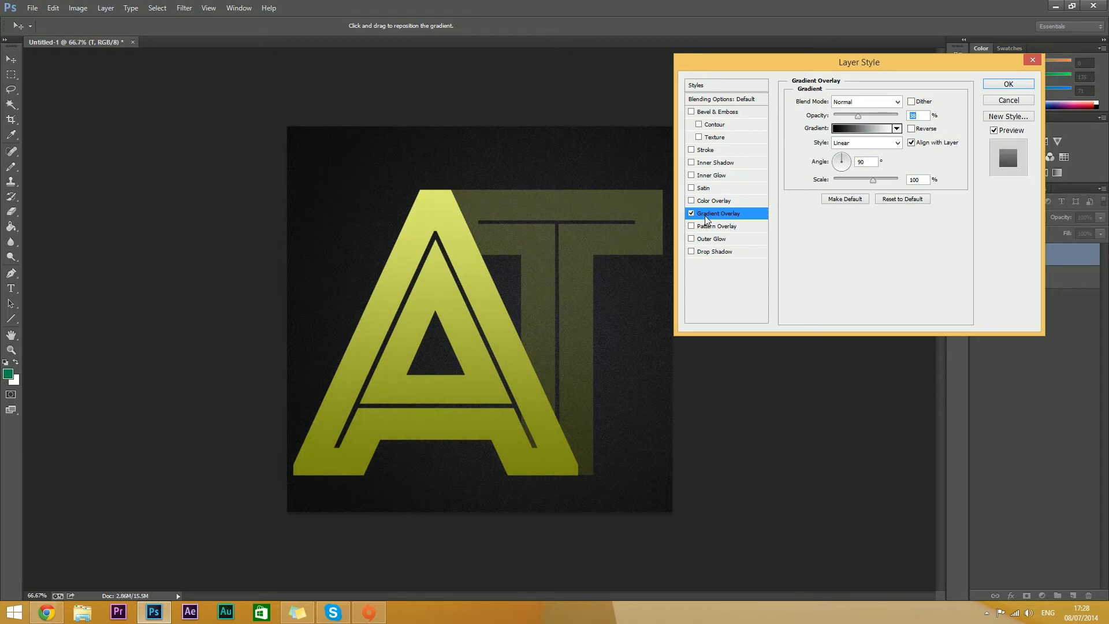
pyautogui.click(690, 225)
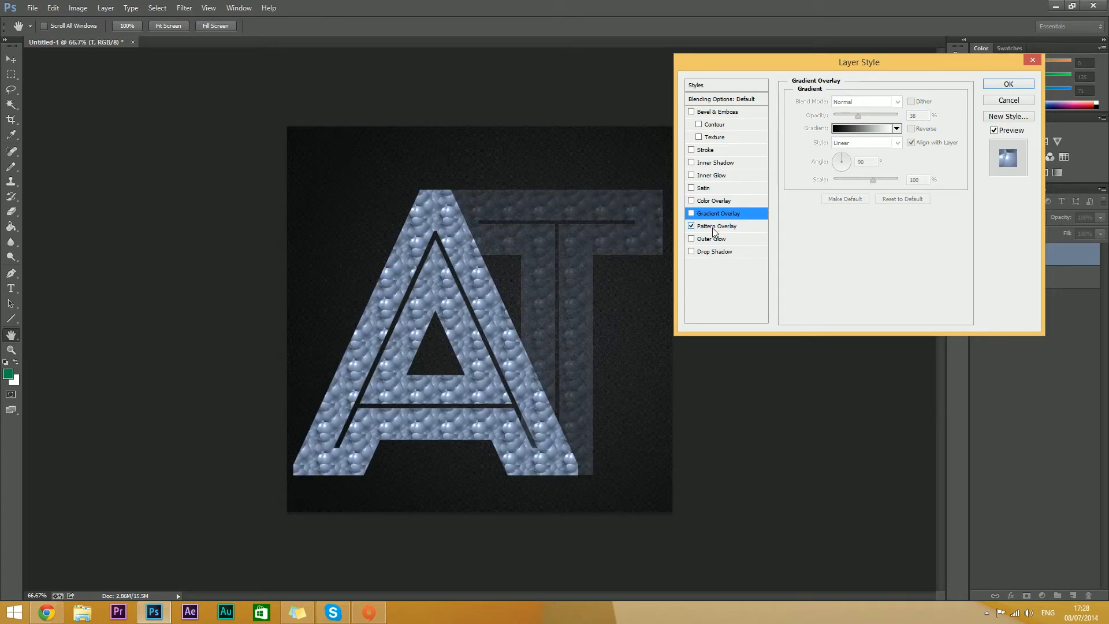
pyautogui.click(716, 225)
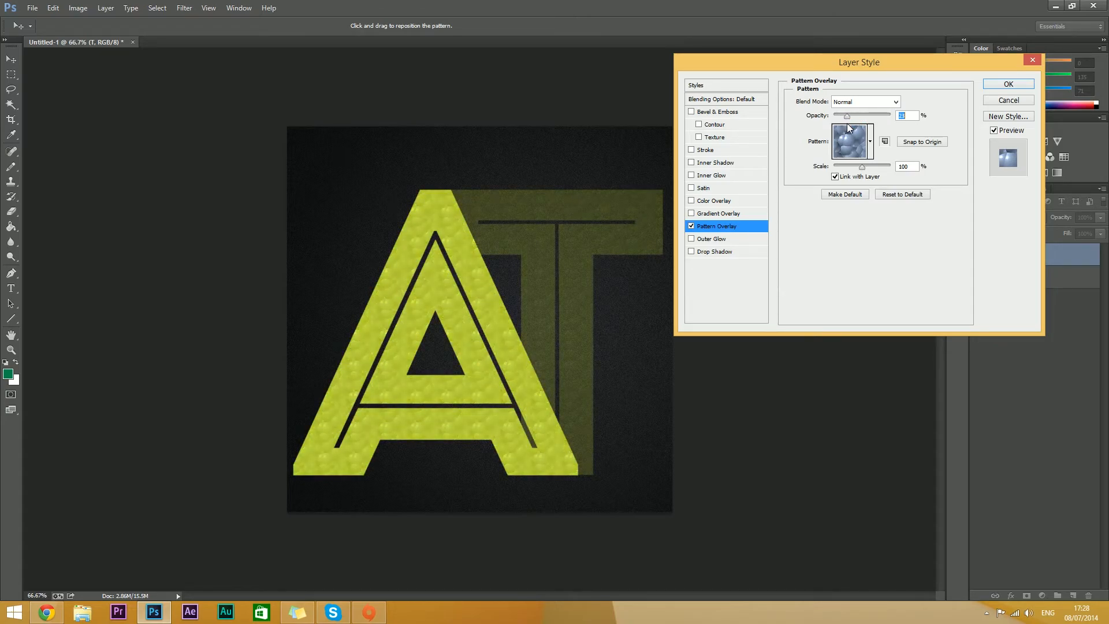
pyautogui.click(691, 225)
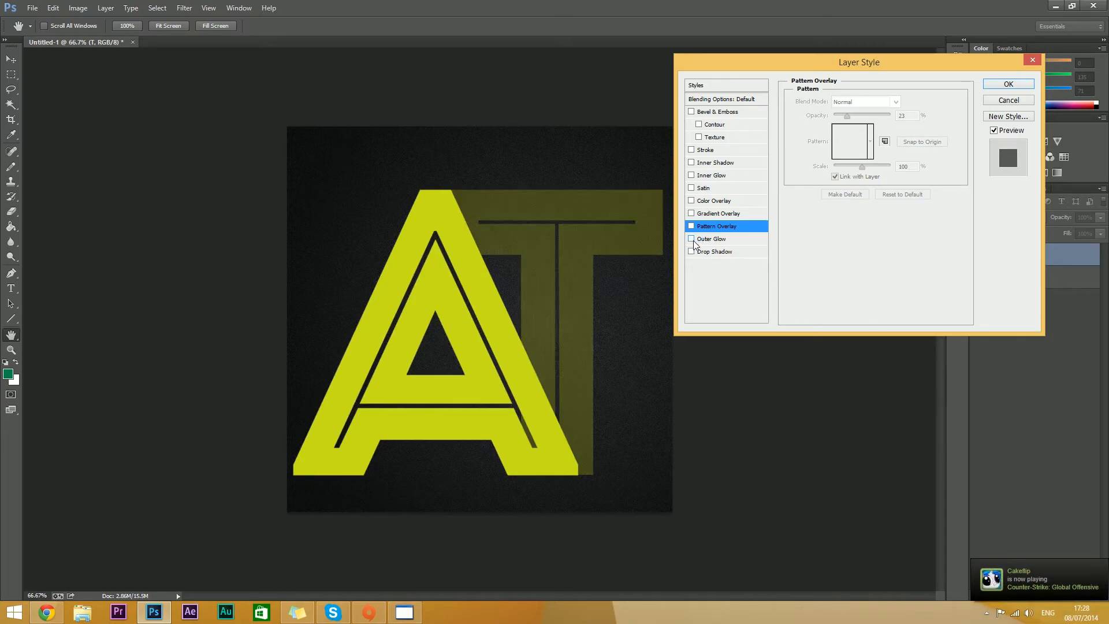
# Apply a Drop Shadow to the lettering layer and confirm the Layer Style
pyautogui.click(690, 250)
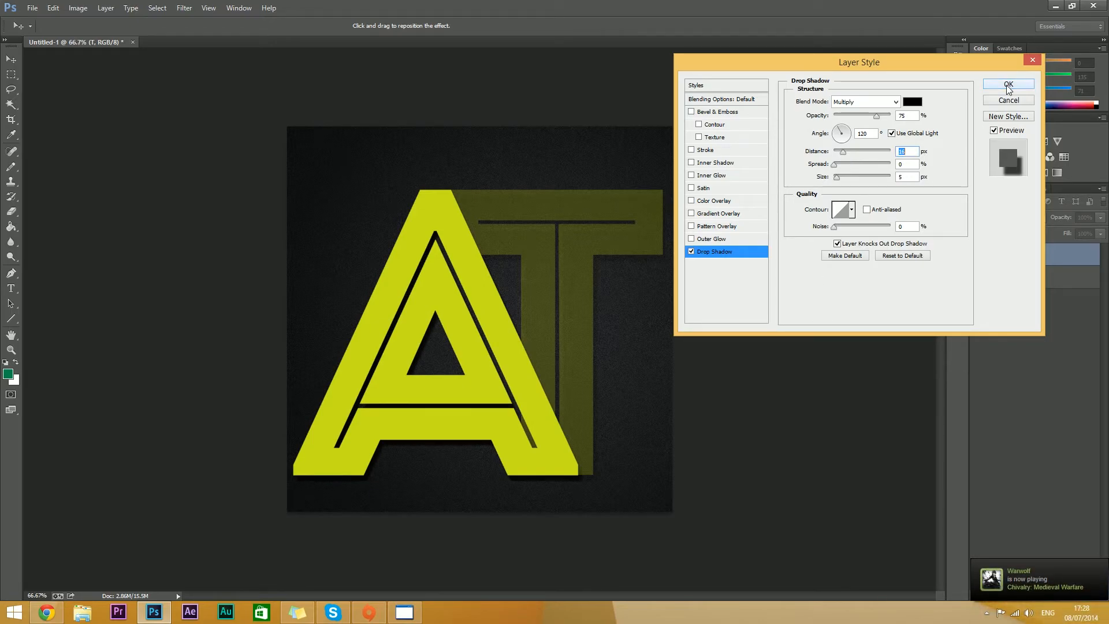
pyautogui.click(1007, 84)
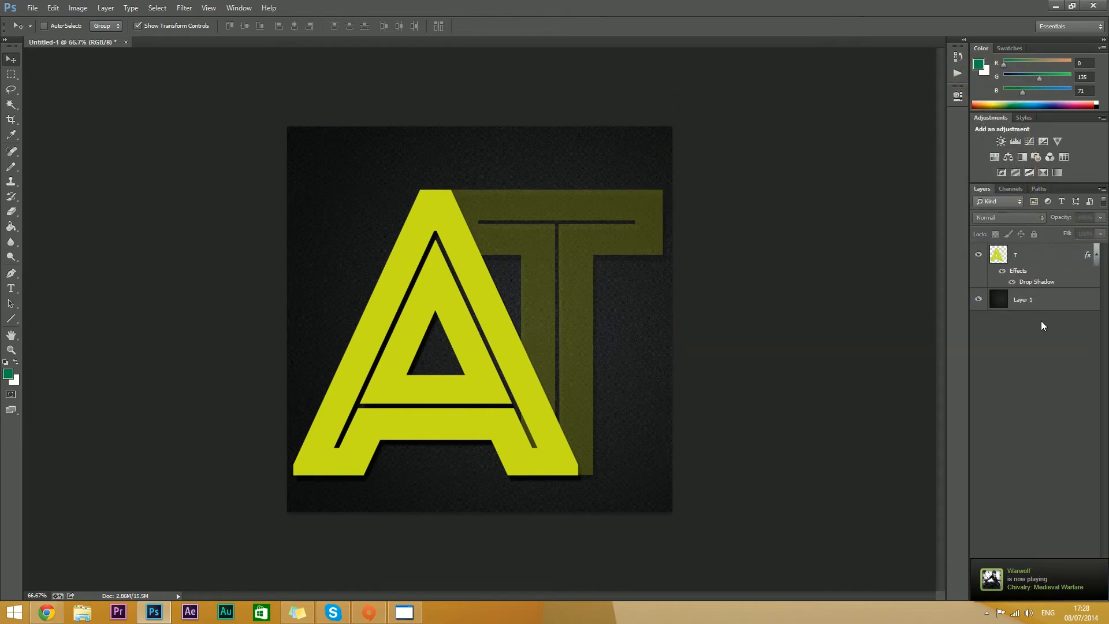
pyautogui.click(33, 8)
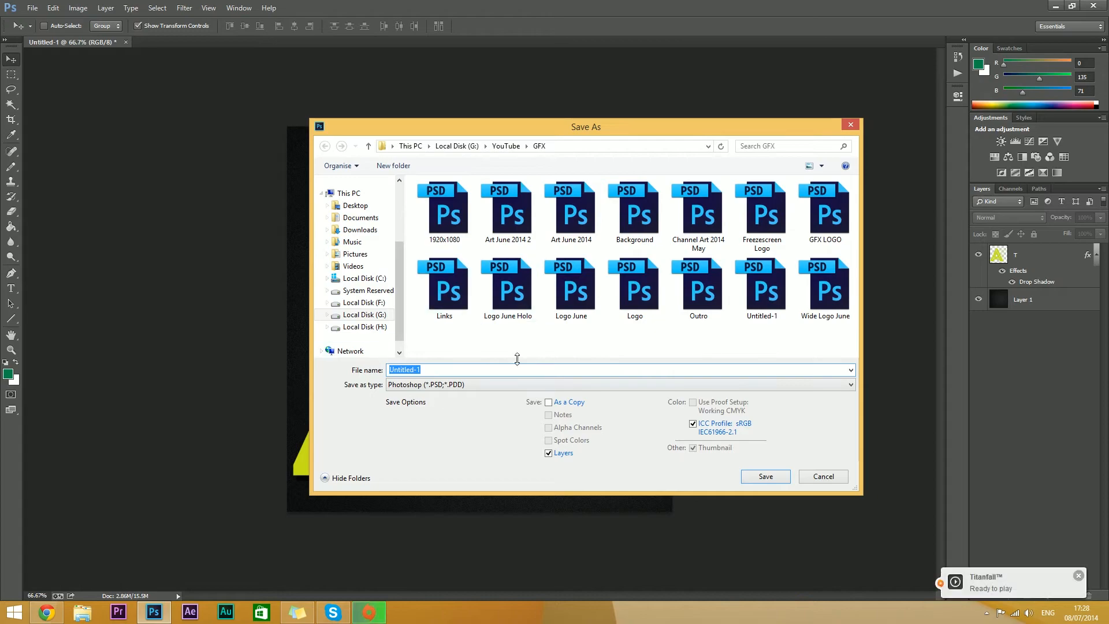
pyautogui.click(444, 283)
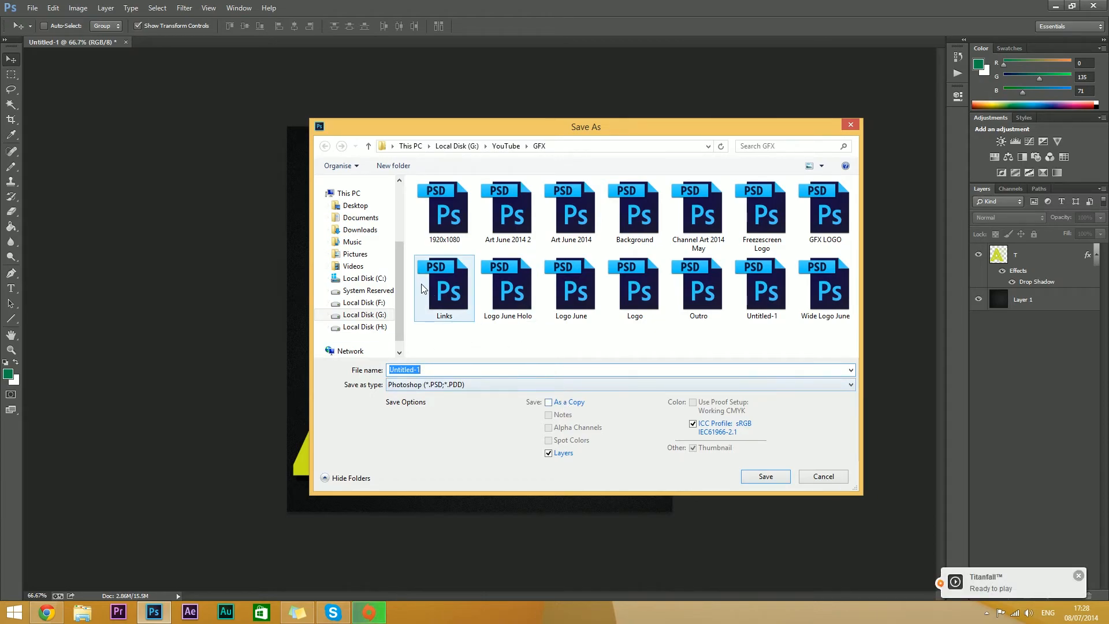
pyautogui.click(822, 476)
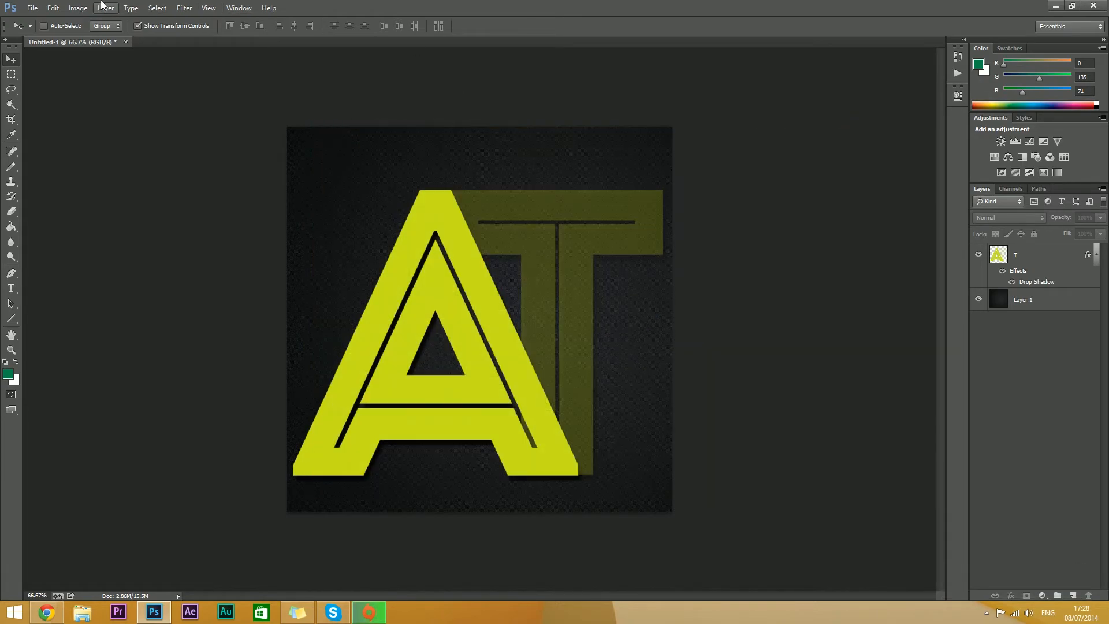
pyautogui.click(32, 8)
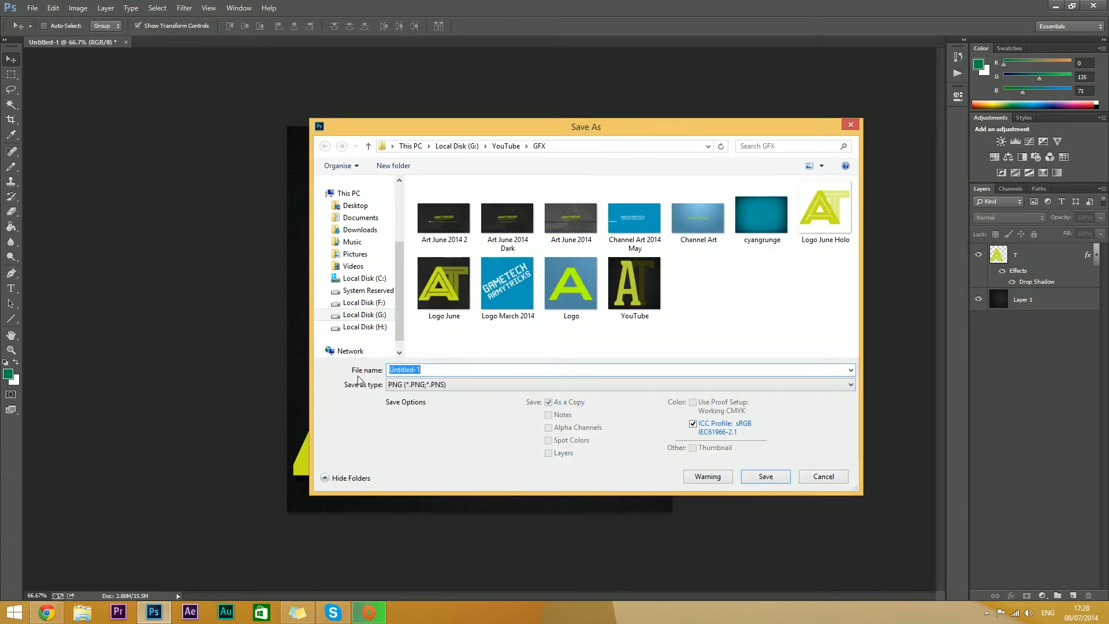
pyautogui.press('Delete')
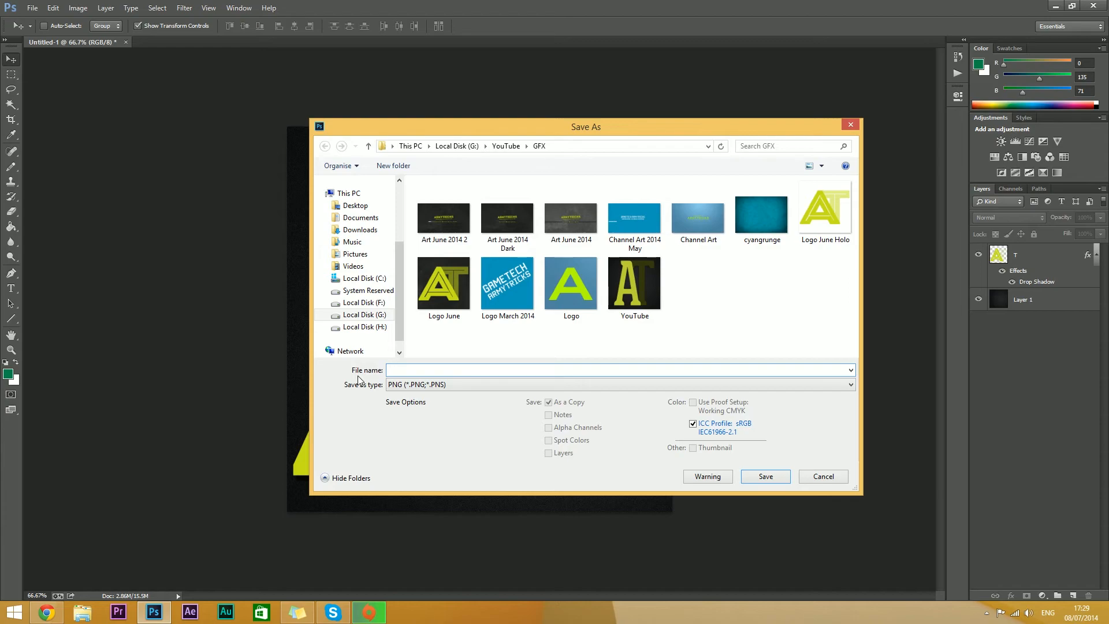
pyautogui.click(619, 369)
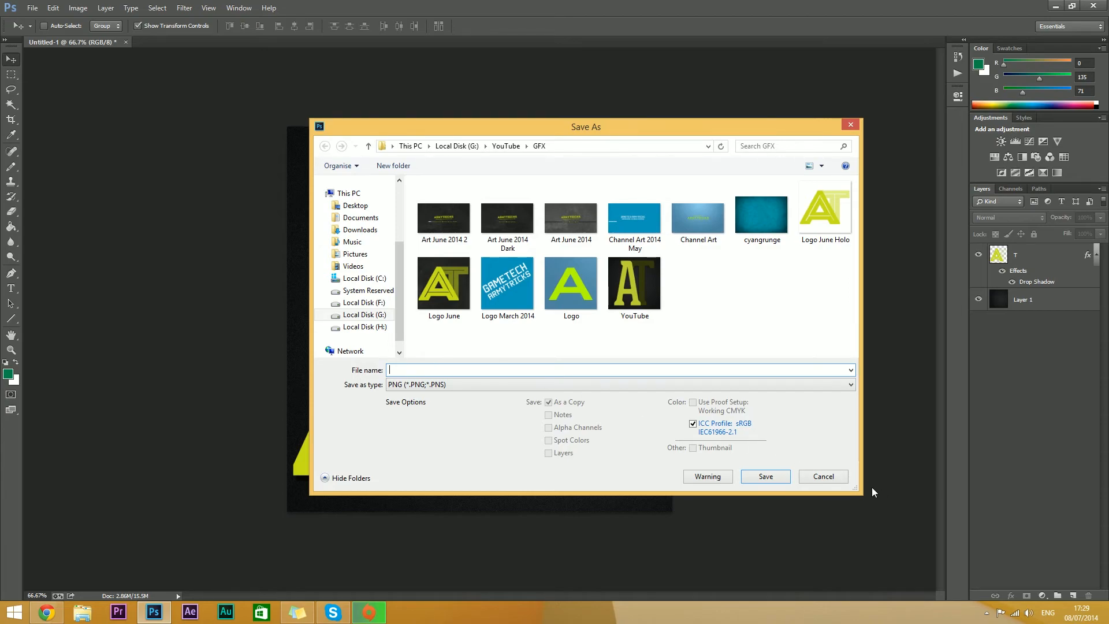
pyautogui.click(823, 476)
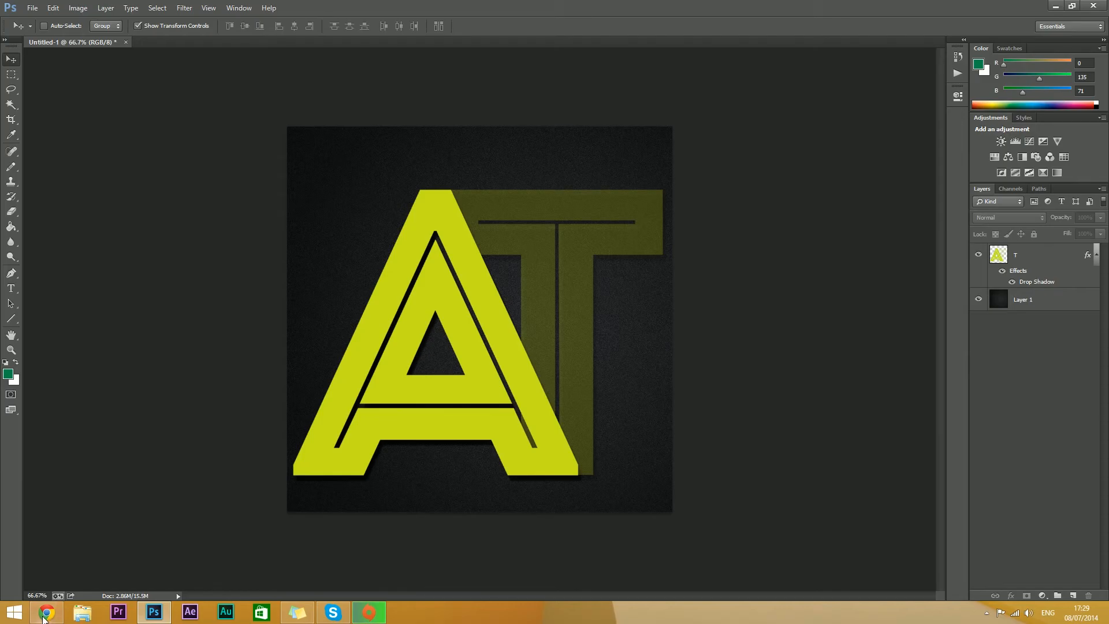
# Go to your YouTube channel page, start editing the channel icon, then cancel
pyautogui.click(45, 612)
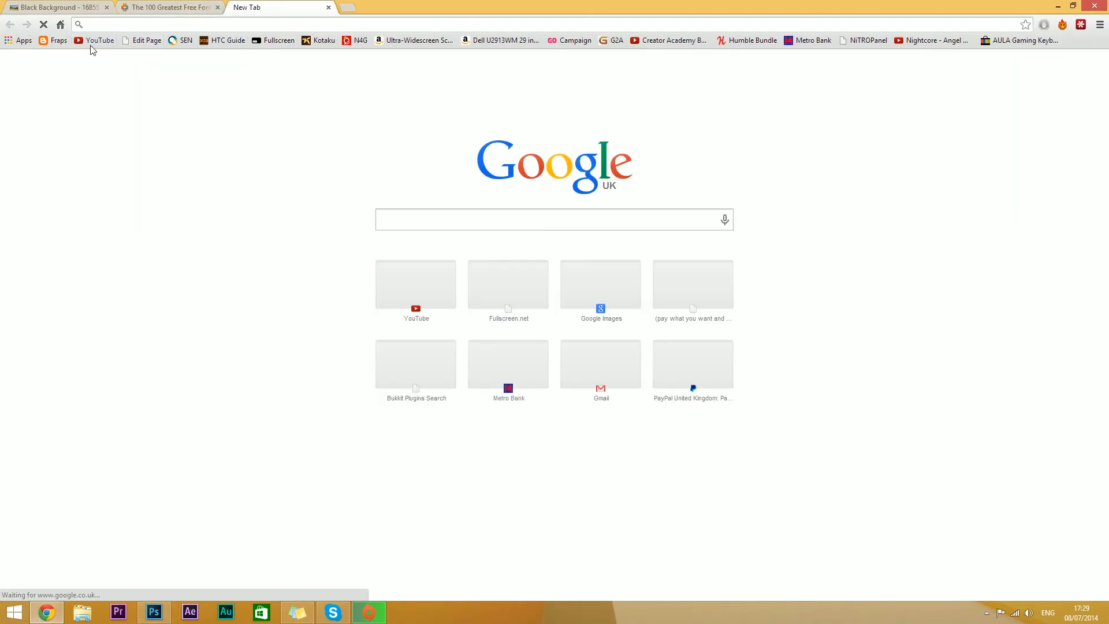
pyautogui.click(99, 41)
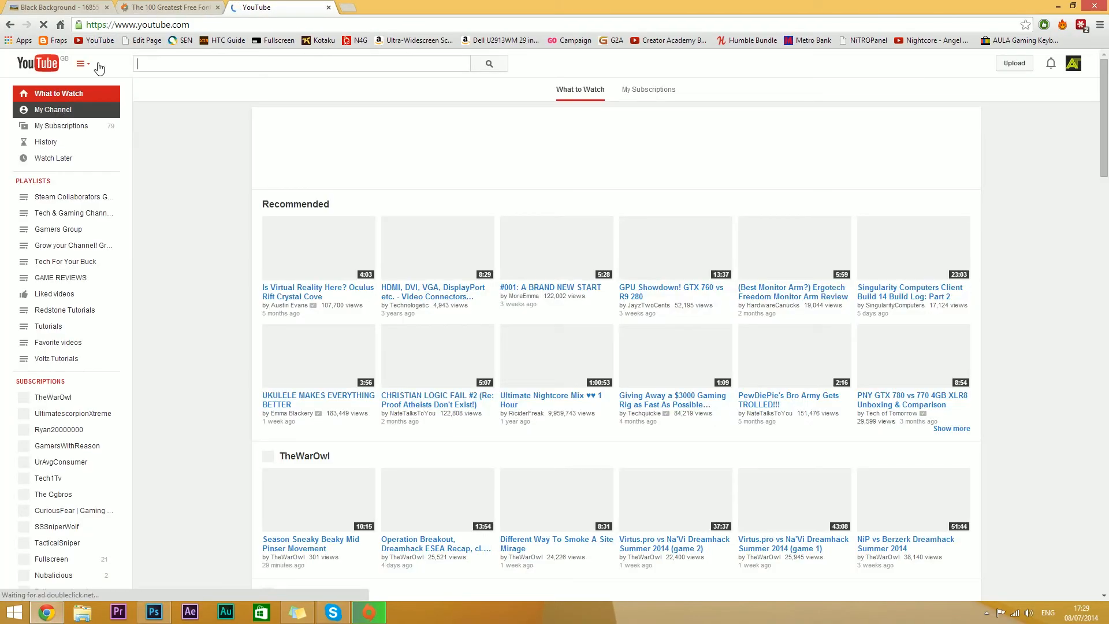
pyautogui.click(52, 109)
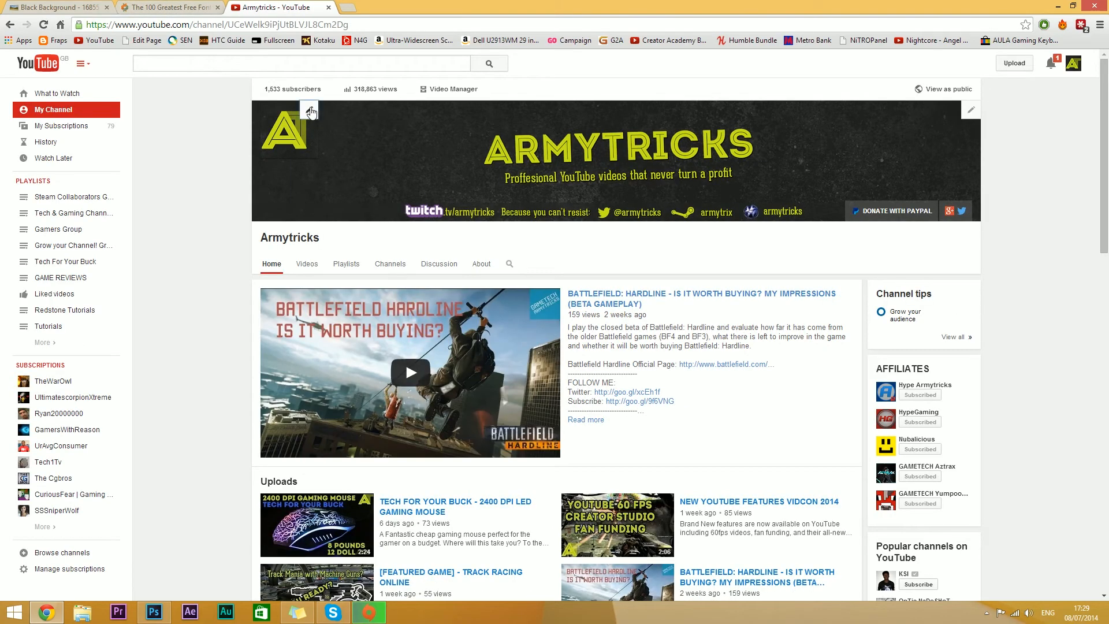
pyautogui.click(309, 111)
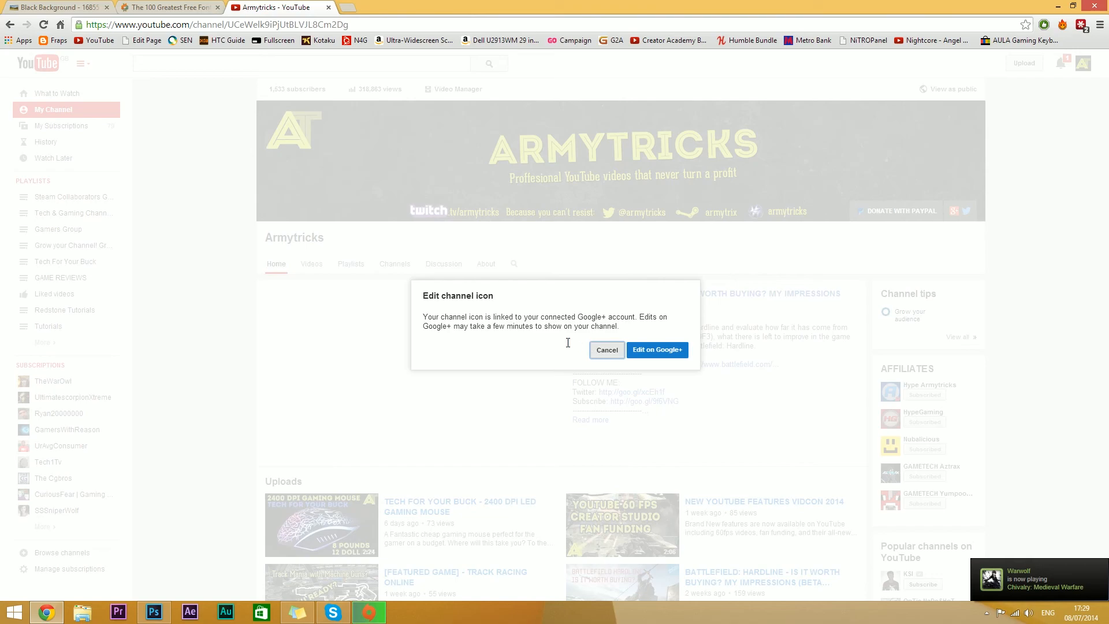
pyautogui.click(606, 348)
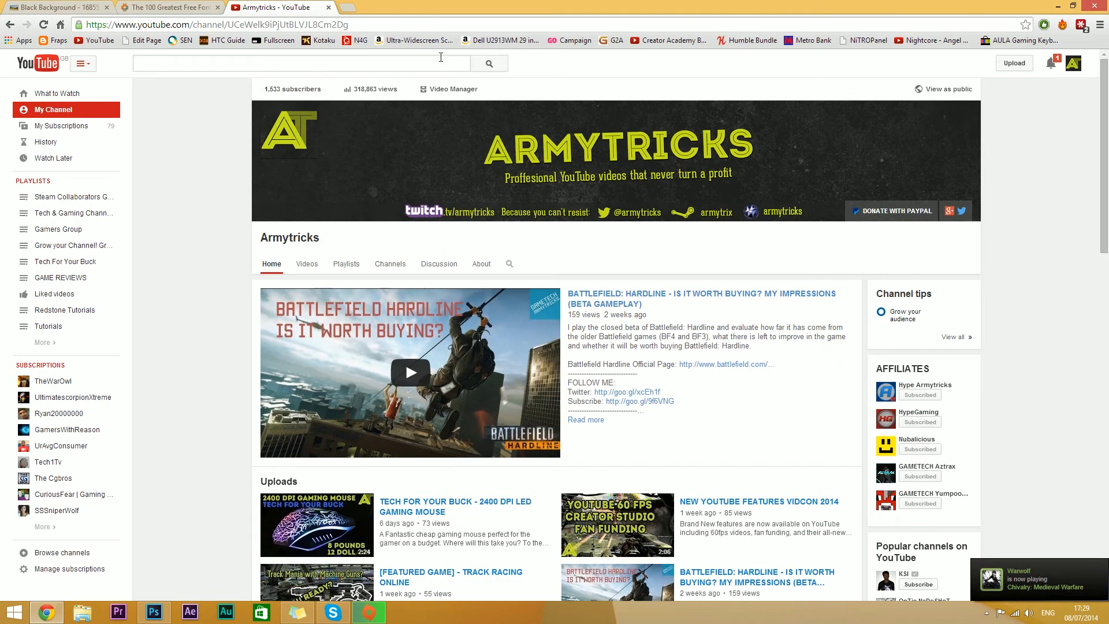